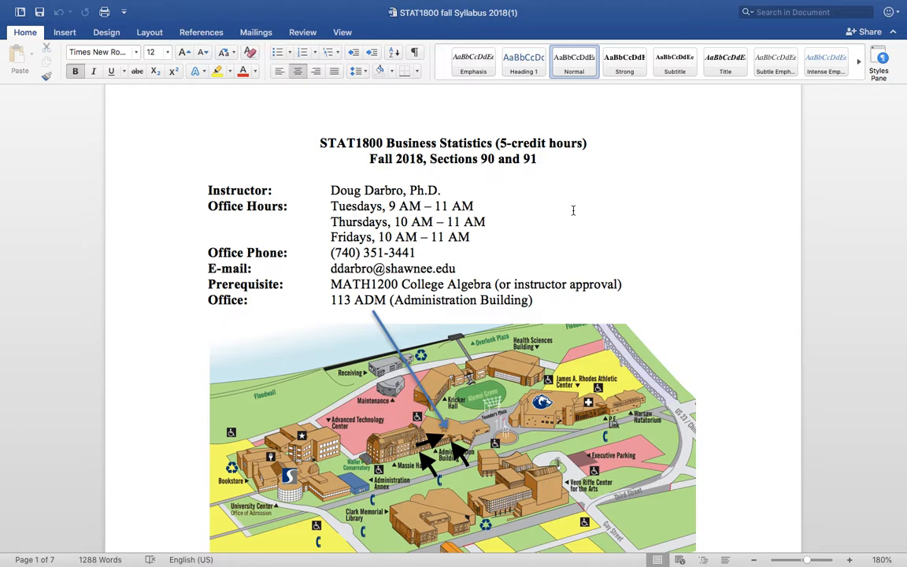
Scroll past the campus map to the Catalog Description, General Education Requirements and ADA Statement.
click(321, 143)
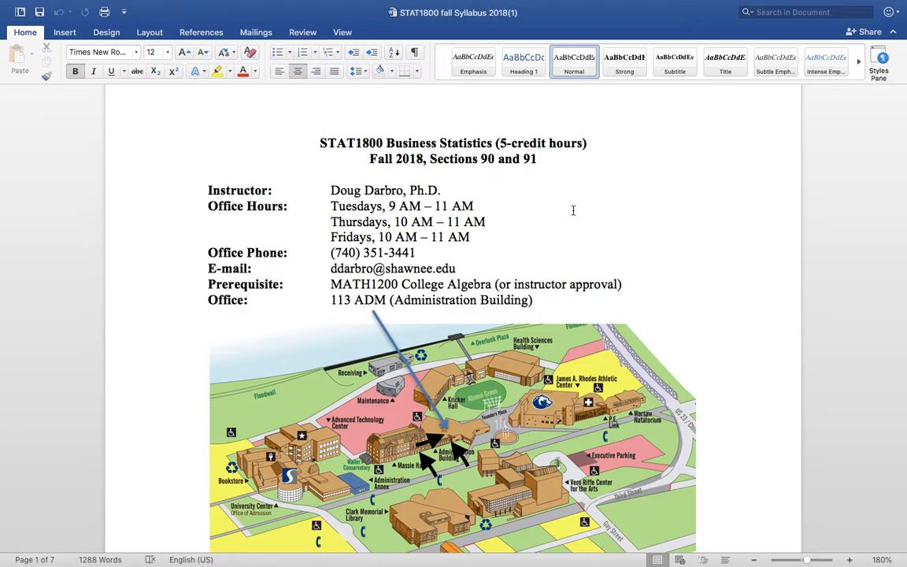
scroll(down, 3)
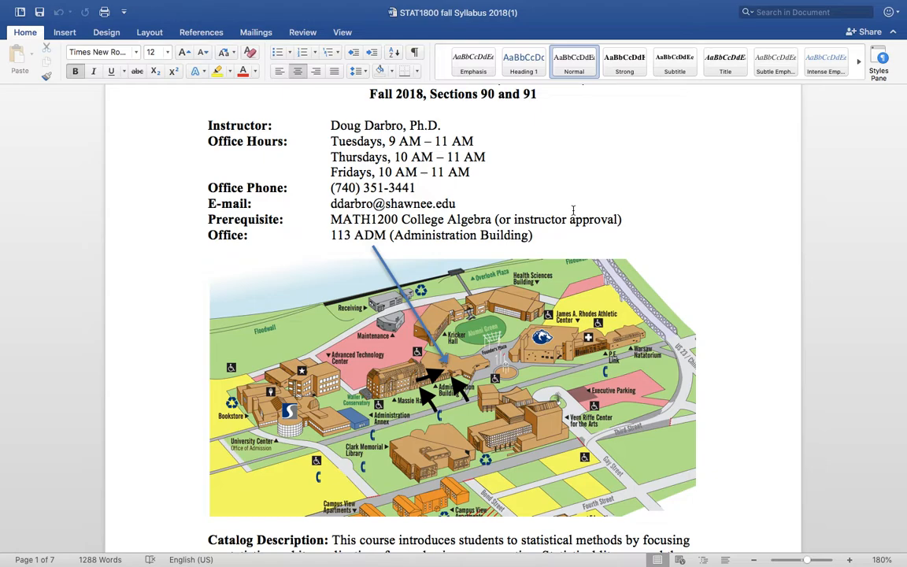
scroll(down, 3)
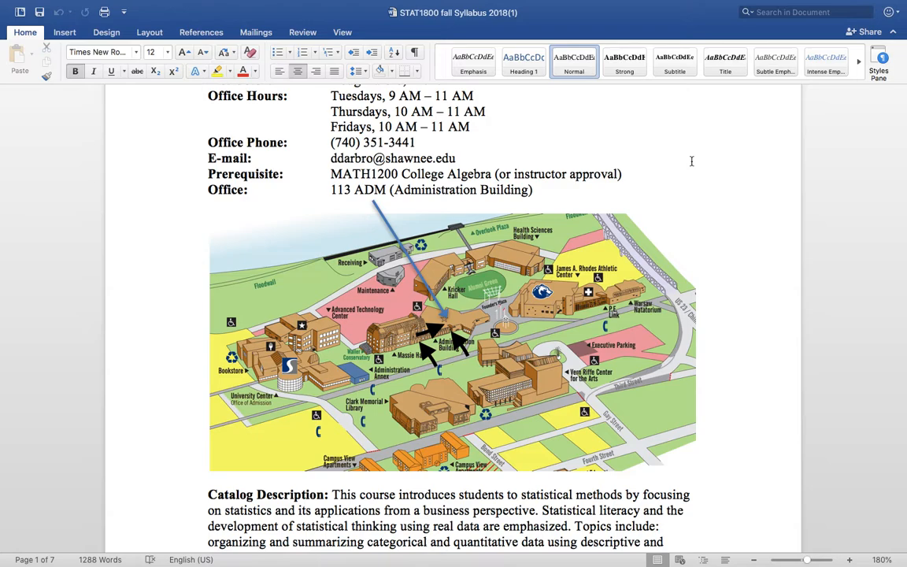
scroll(down, 3)
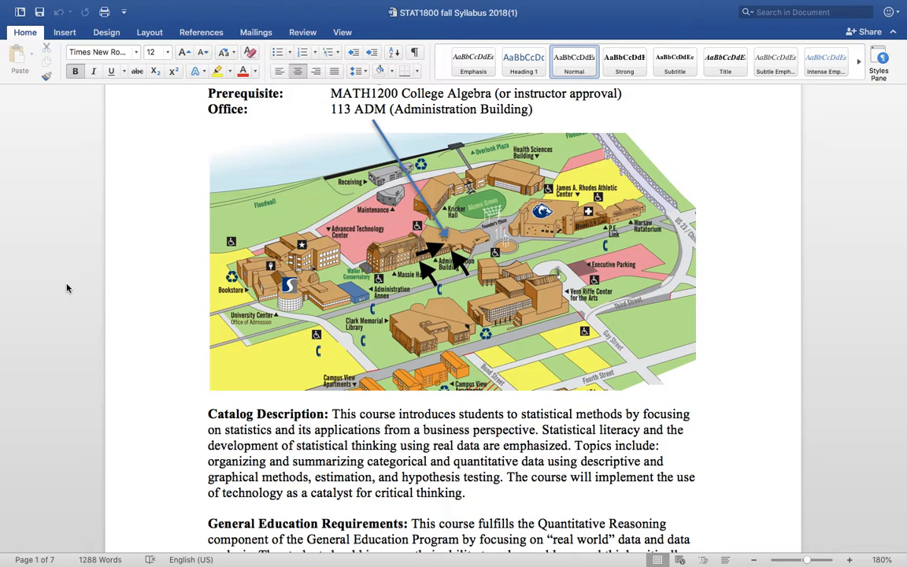
scroll(down, 3)
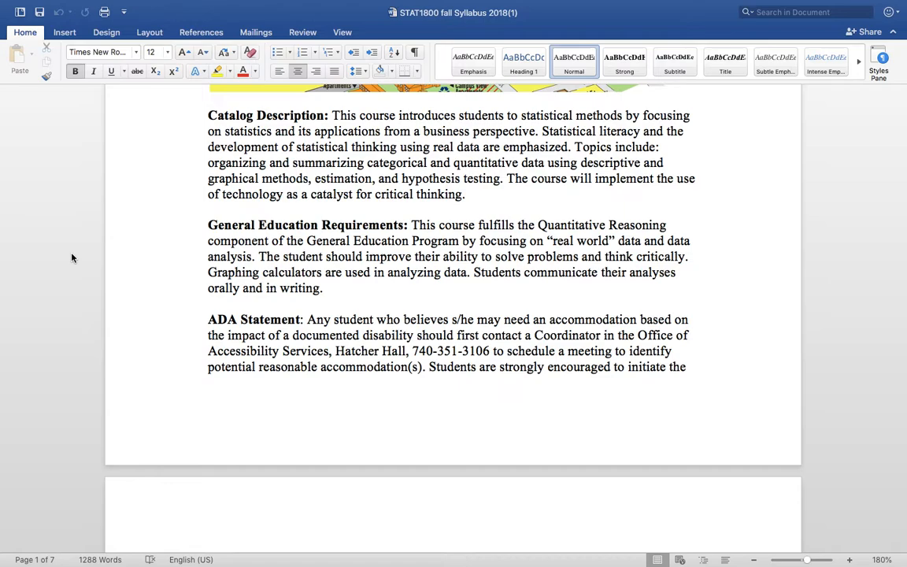
Scroll across the page break to the rest of the ADA Statement on page 2.
scroll(down, 3)
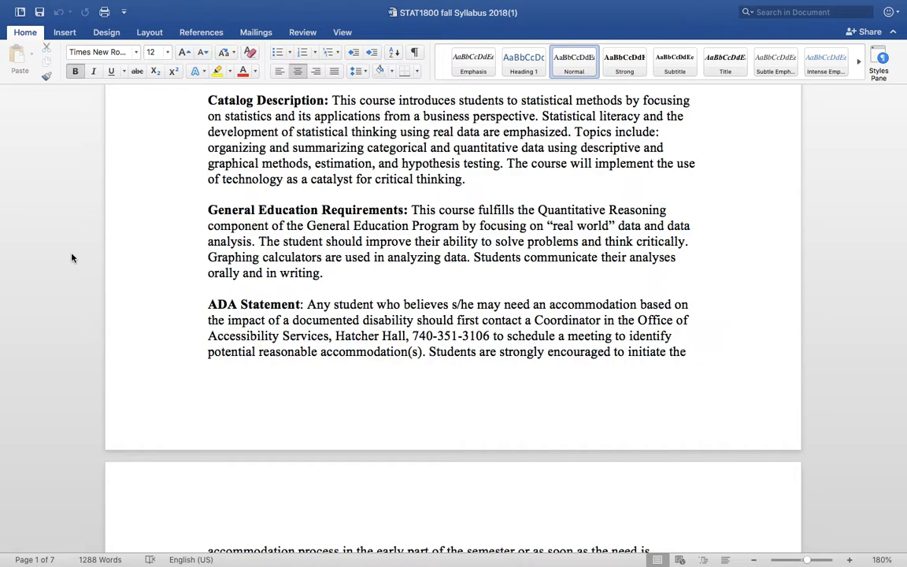
mouse_move(80, 202)
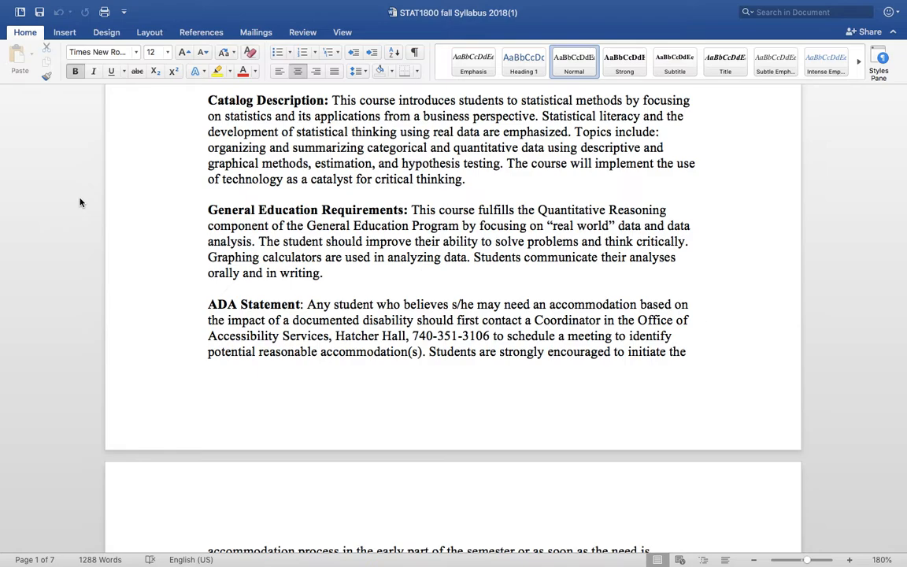
scroll(down, 3)
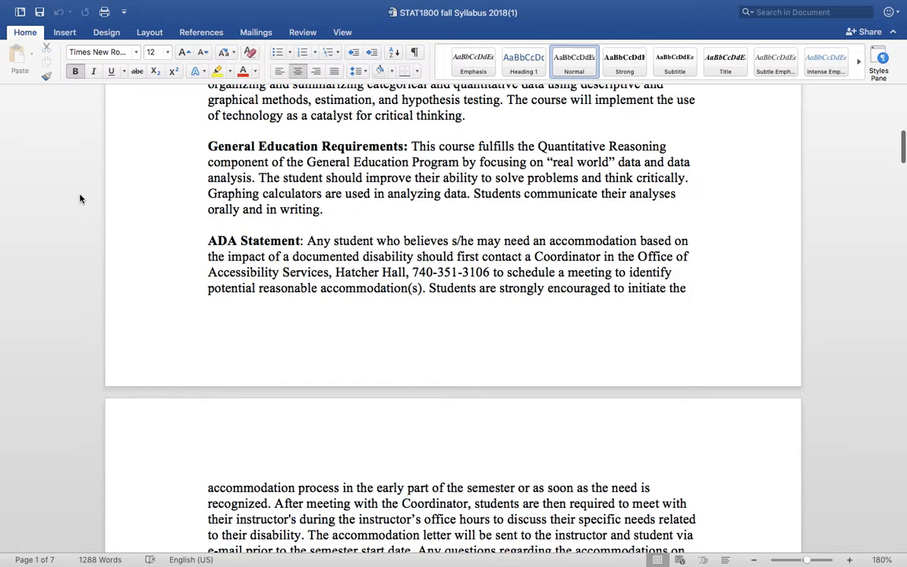
scroll(down, 3)
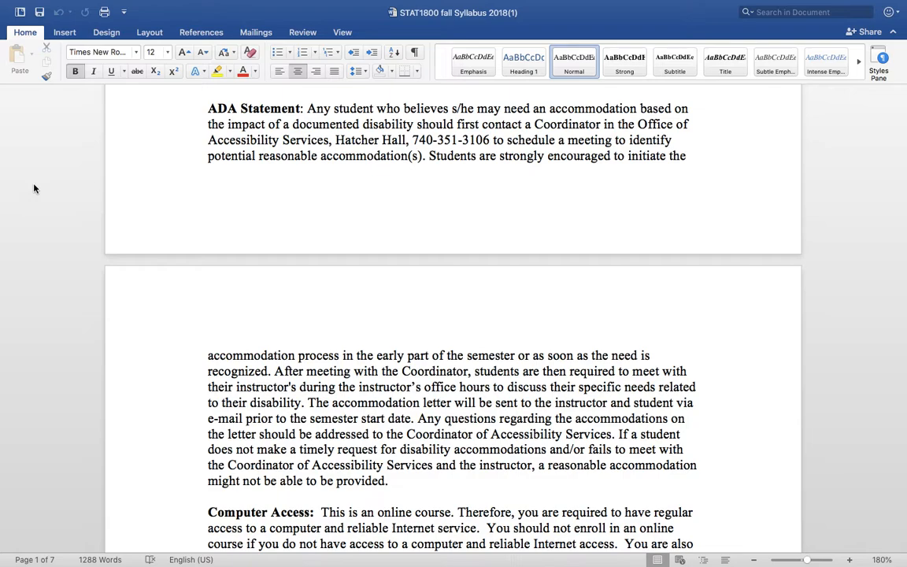
mouse_move(36, 213)
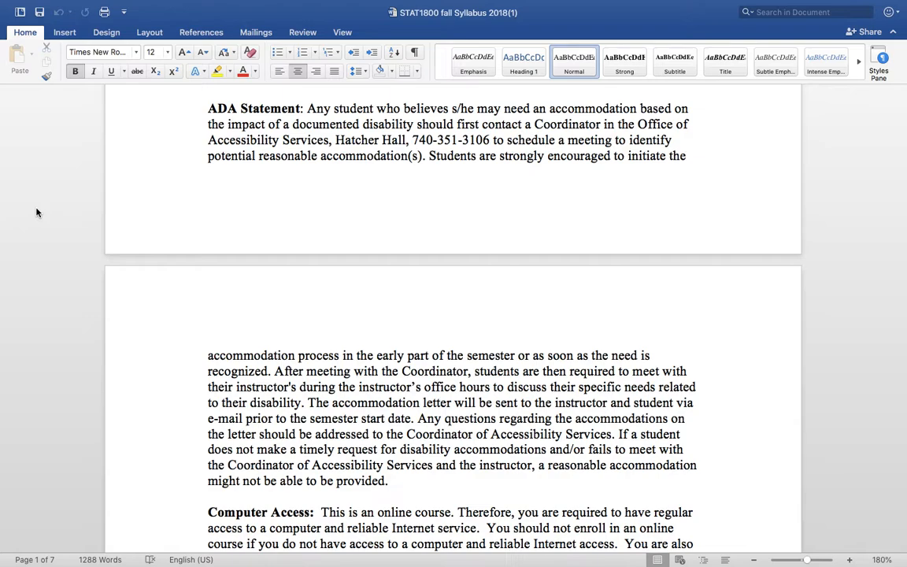
Scroll to the full Computer Access section, ending with the webcam proctoring requirement.
scroll(down, 3)
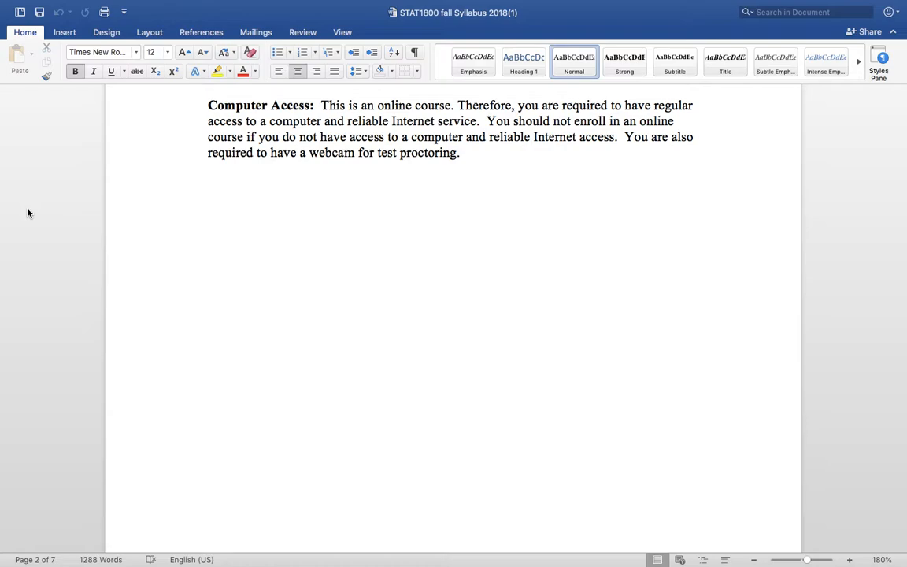
Scroll to page 3's Technology Requirements: StatCrunch, scientific calculator and Remind sign-up.
scroll(down, 3)
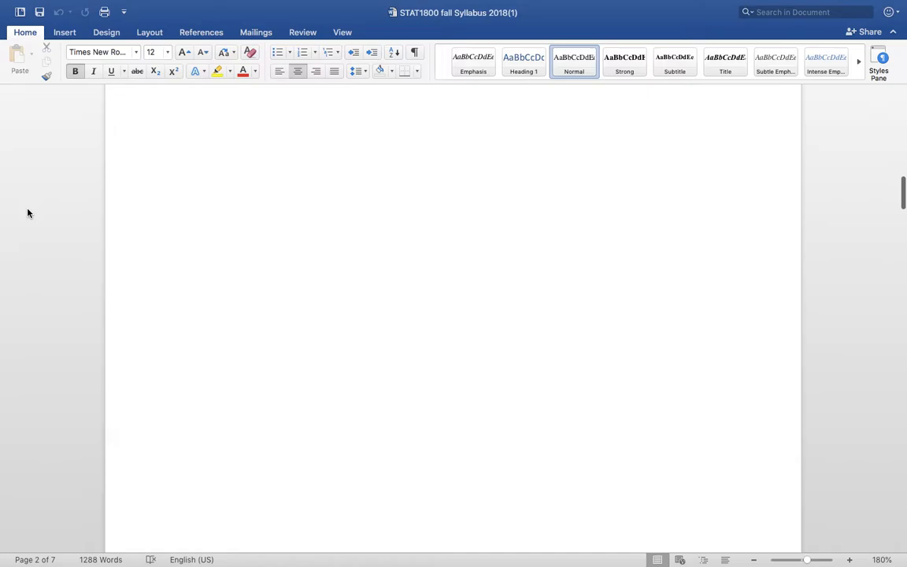
scroll(down, 3)
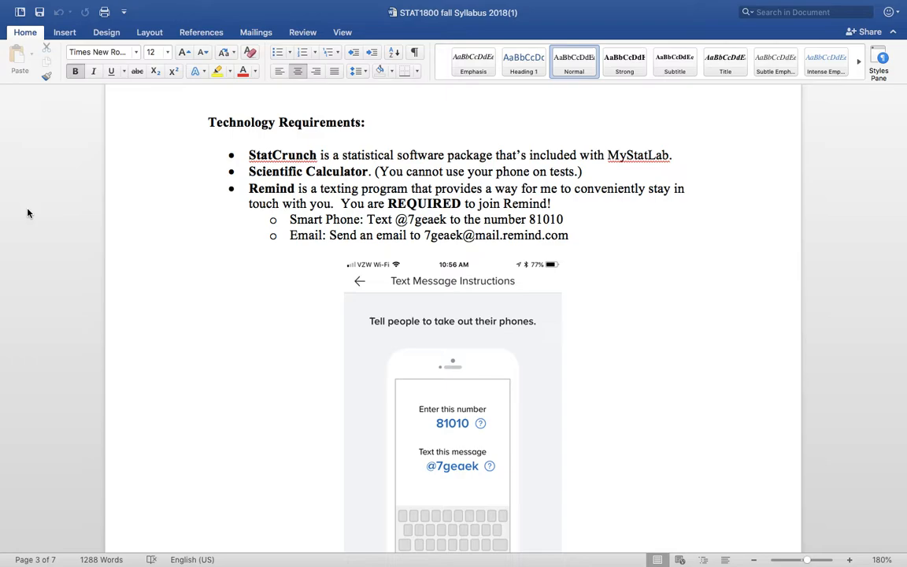
Scroll past the Remind screenshot to page 4's Online Course Management System section.
scroll(down, 3)
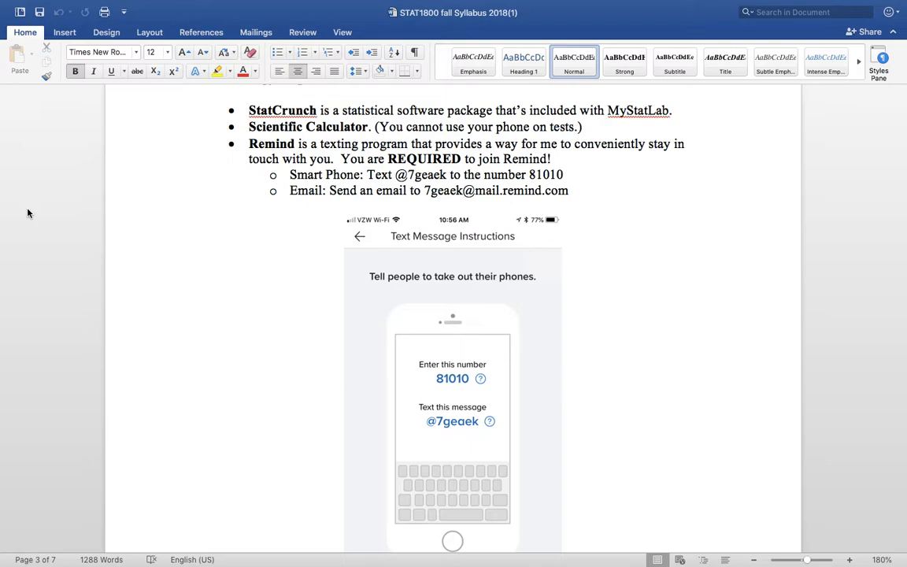
scroll(down, 3)
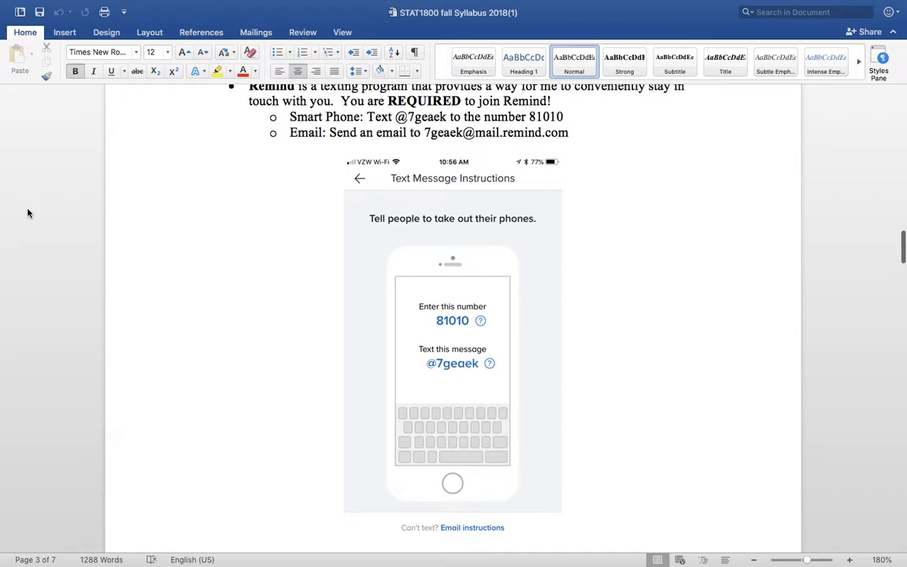
scroll(down, 3)
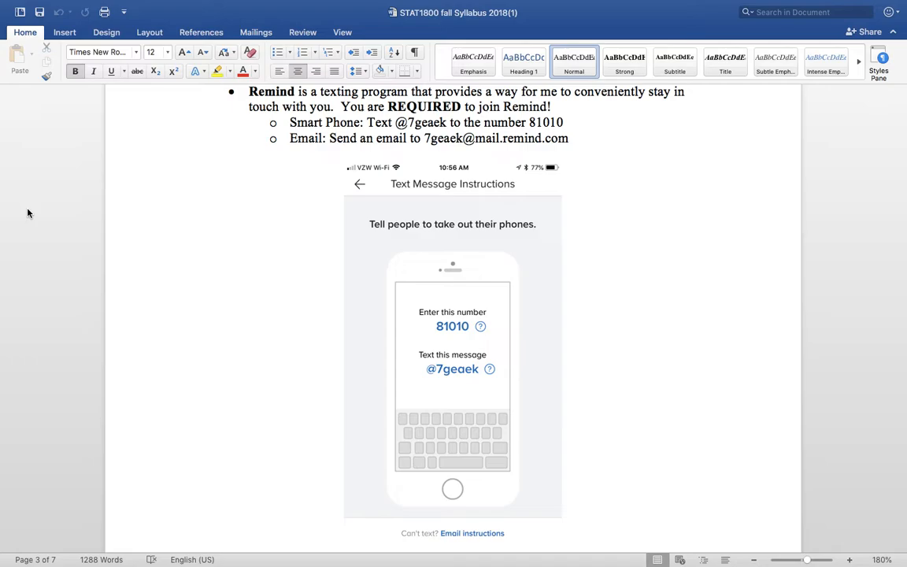
scroll(up, 3)
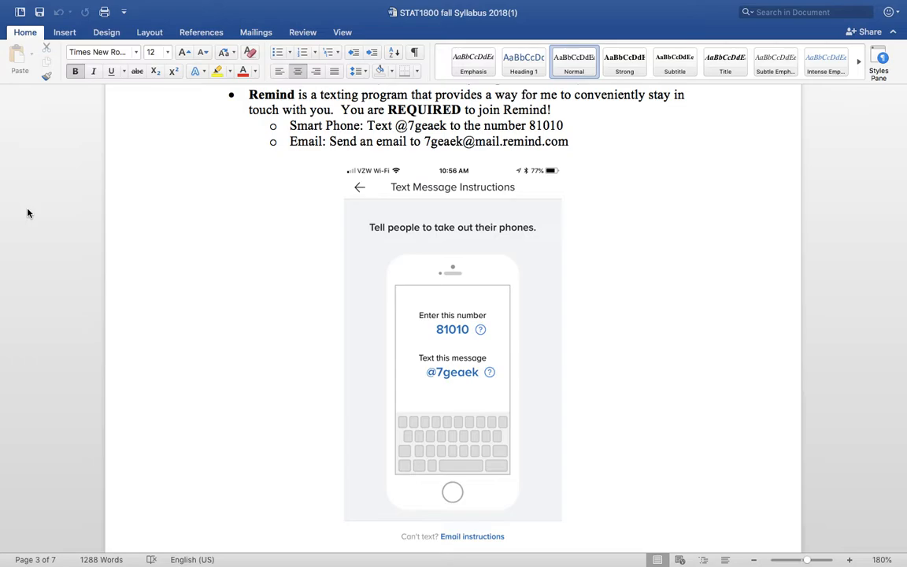
scroll(down, 3)
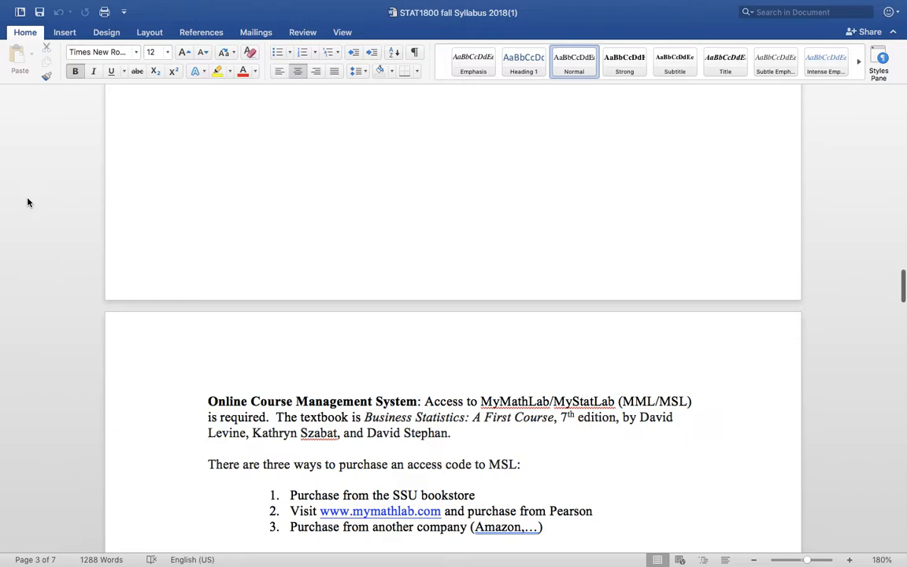
scroll(down, 3)
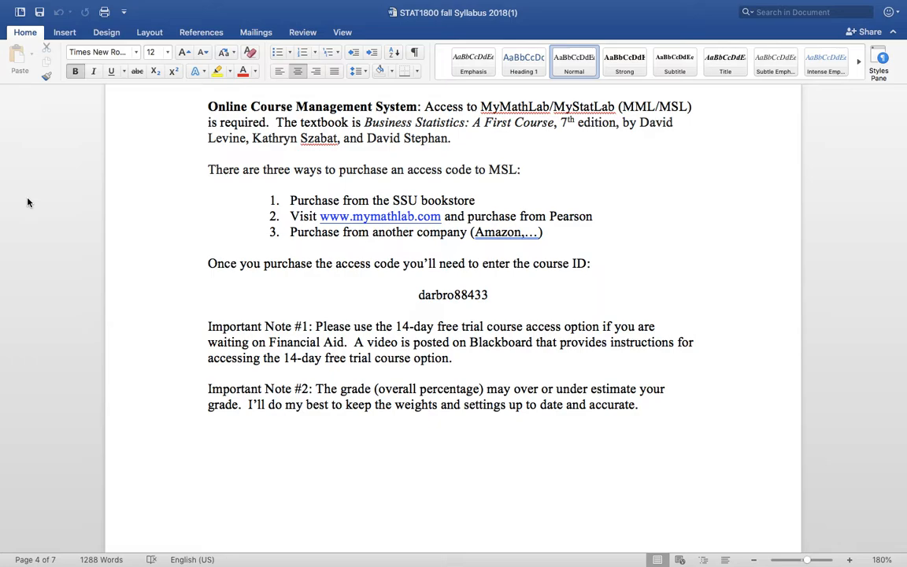
mouse_move(716, 203)
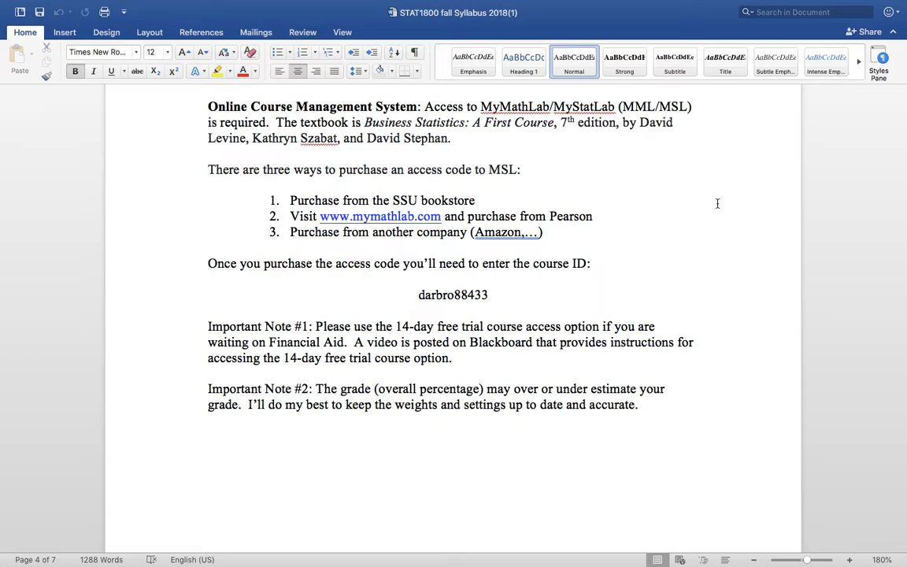
drag(316, 326, 452, 358)
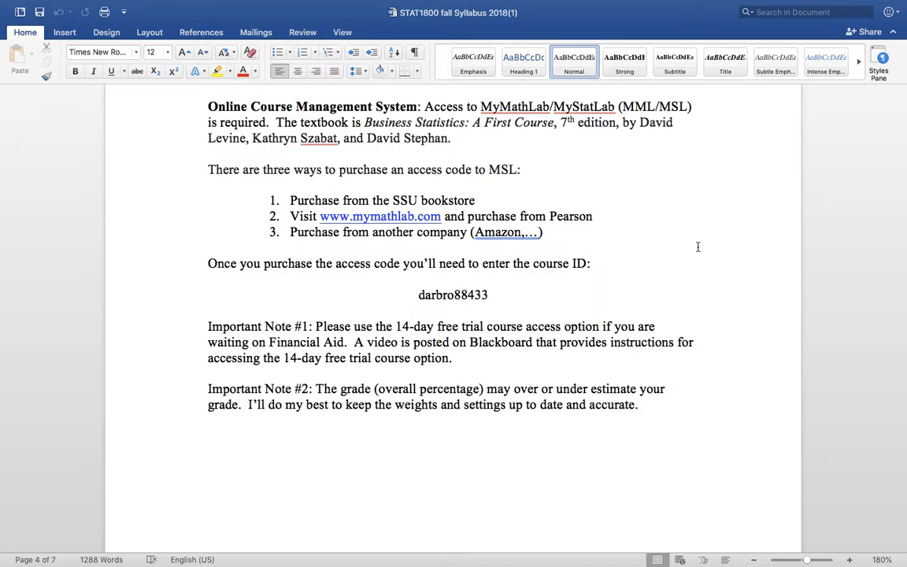
click(209, 247)
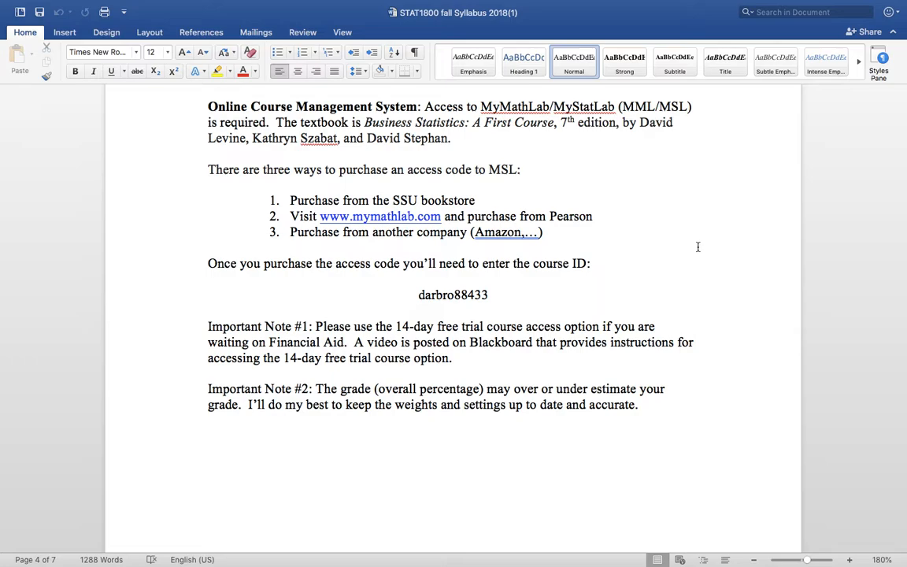
scroll(down, 3)
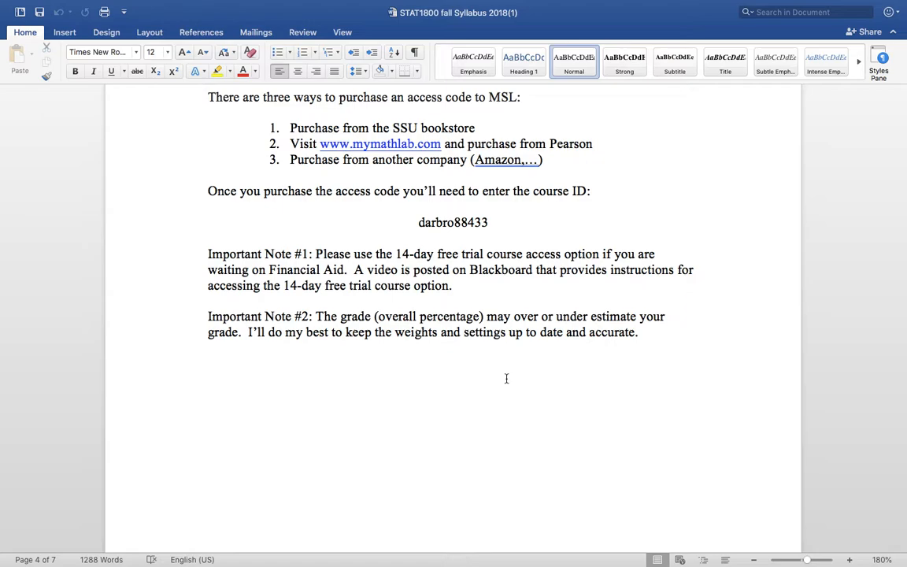
Scroll past the important notes to the MSL Assignments and Due Dates table.
click(209, 175)
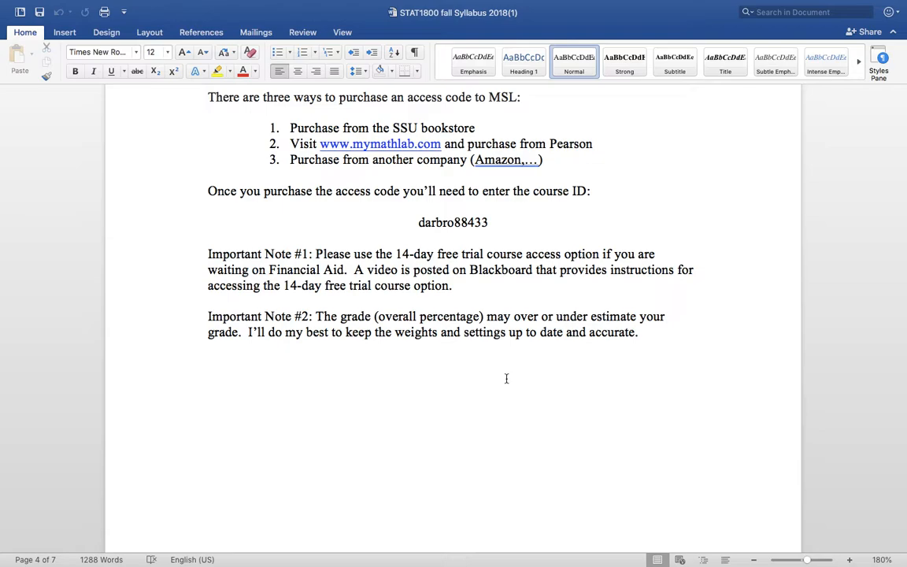
click(209, 175)
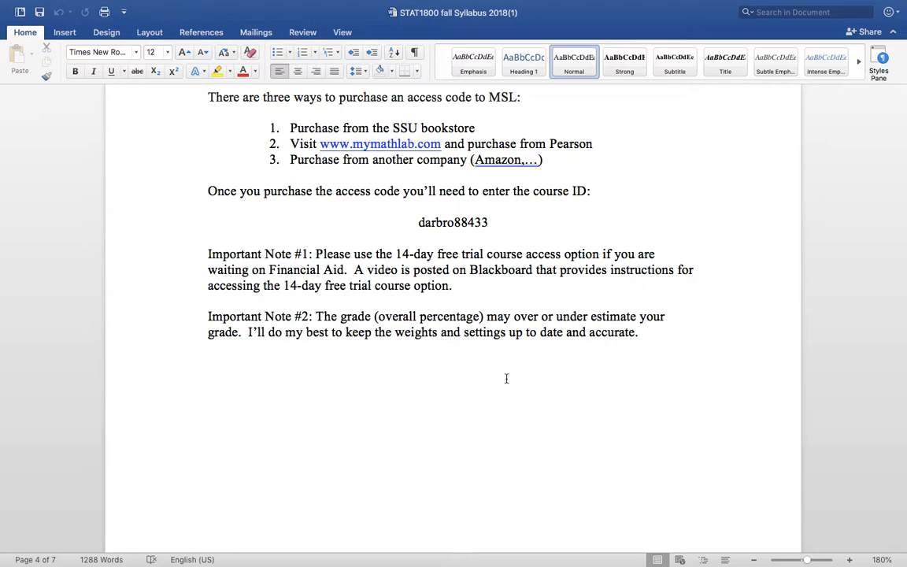
click(209, 175)
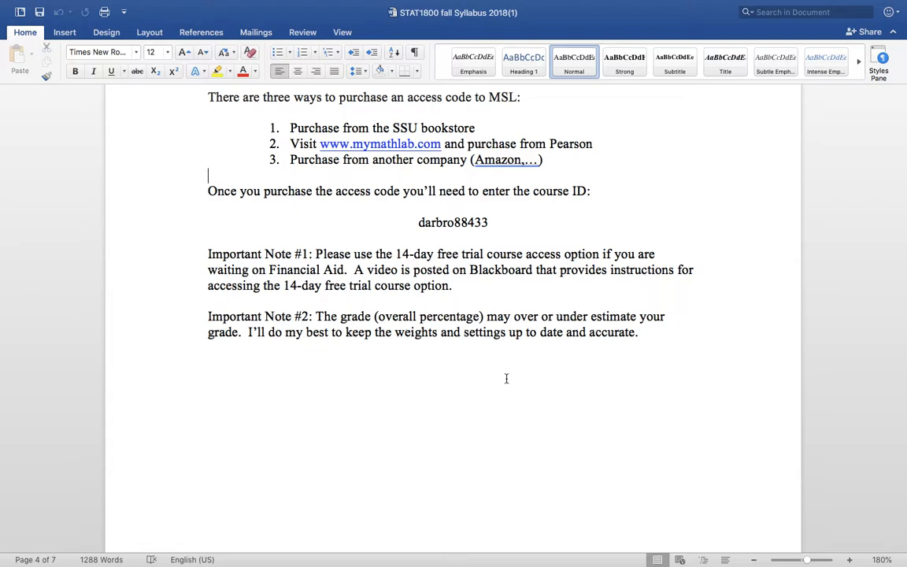
scroll(down, 3)
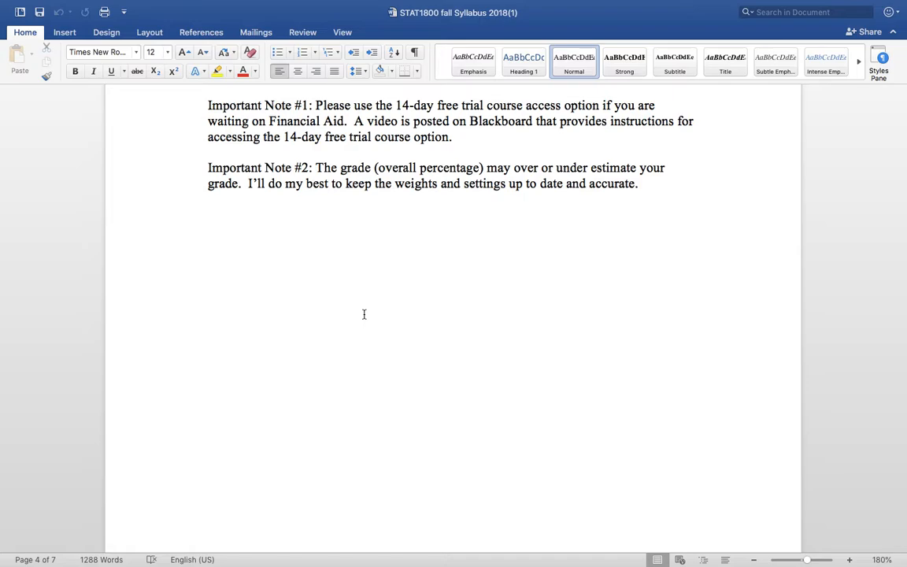
scroll(down, 3)
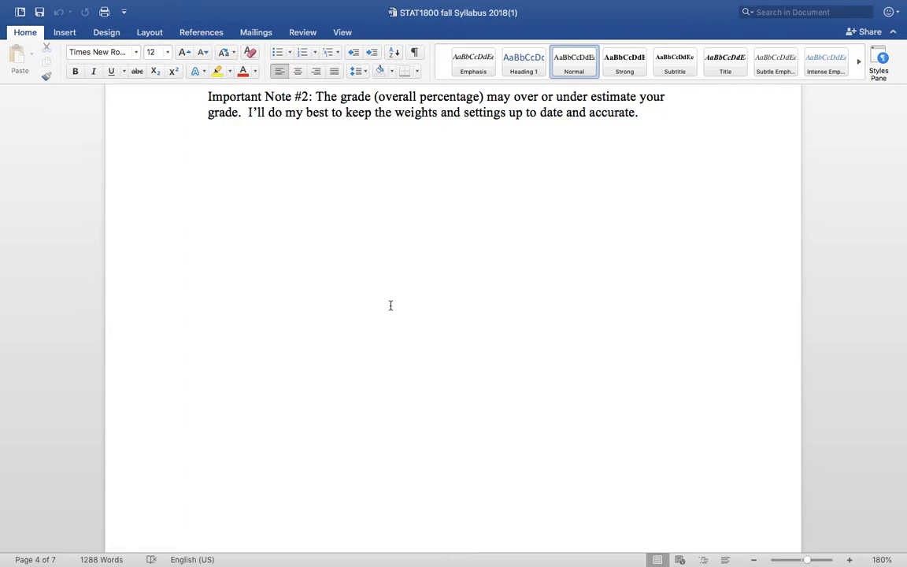
scroll(down, 3)
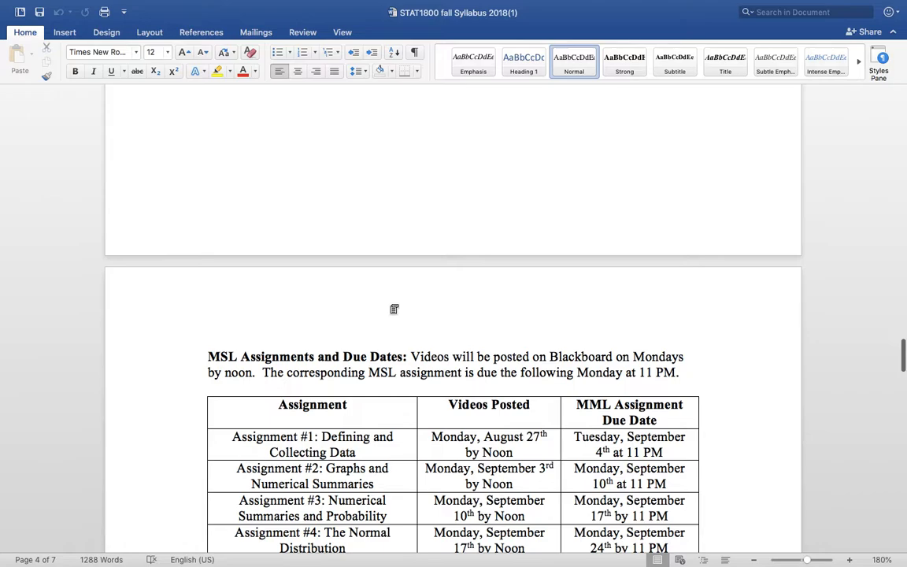
Review the assignment due-date table, then switch to Blackboard's My Courses list in Chrome.
scroll(down, 3)
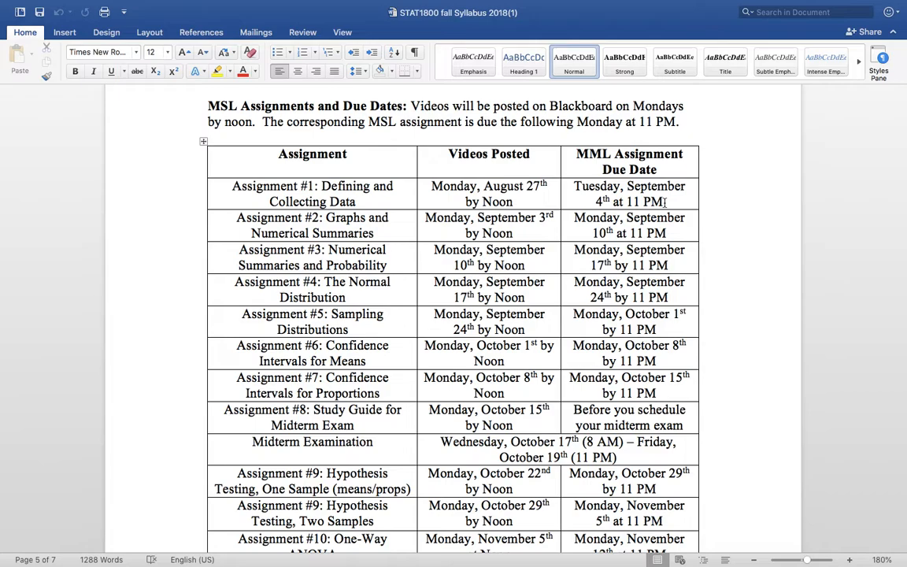
click(664, 202)
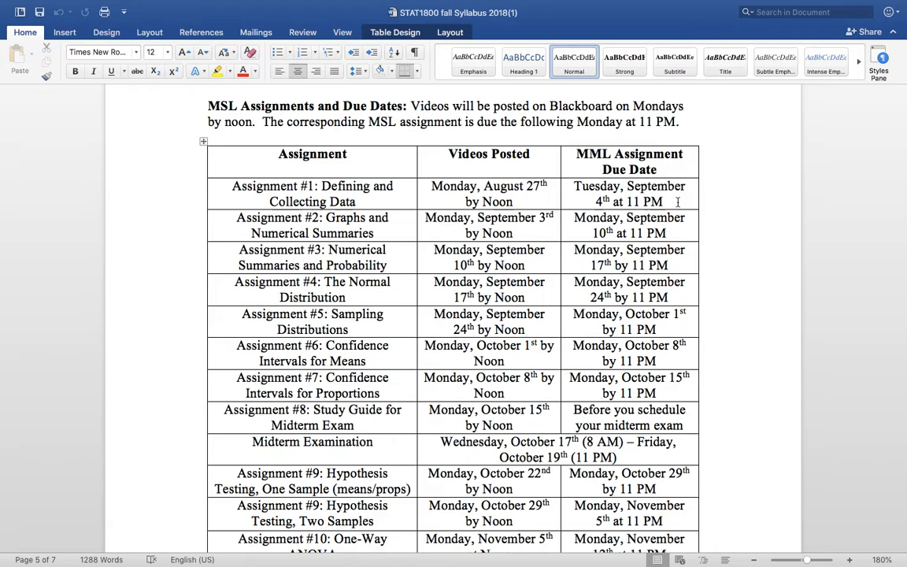
scroll(up, 3)
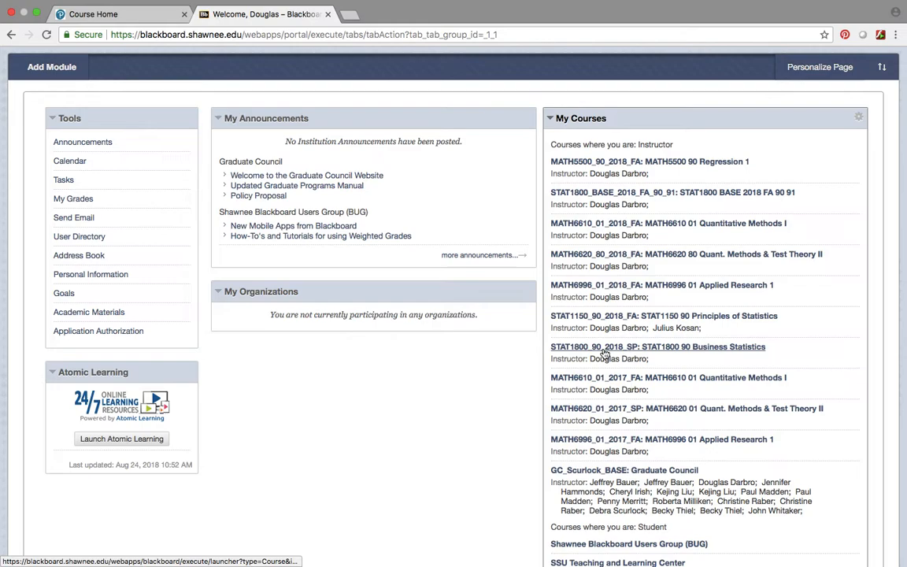
Open STAT1800_90_2018_SP's Content area and scroll through the syllabus and weekly video folders.
click(658, 346)
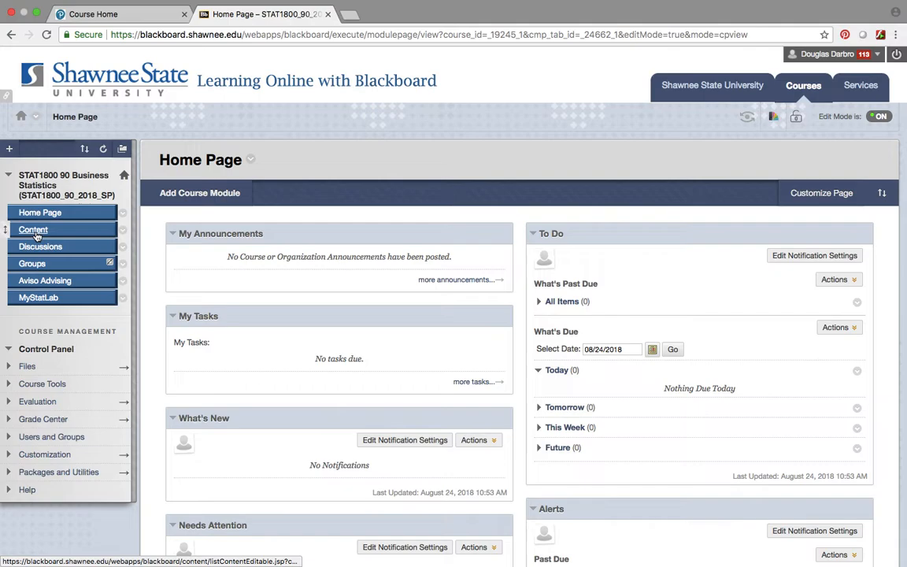
click(33, 229)
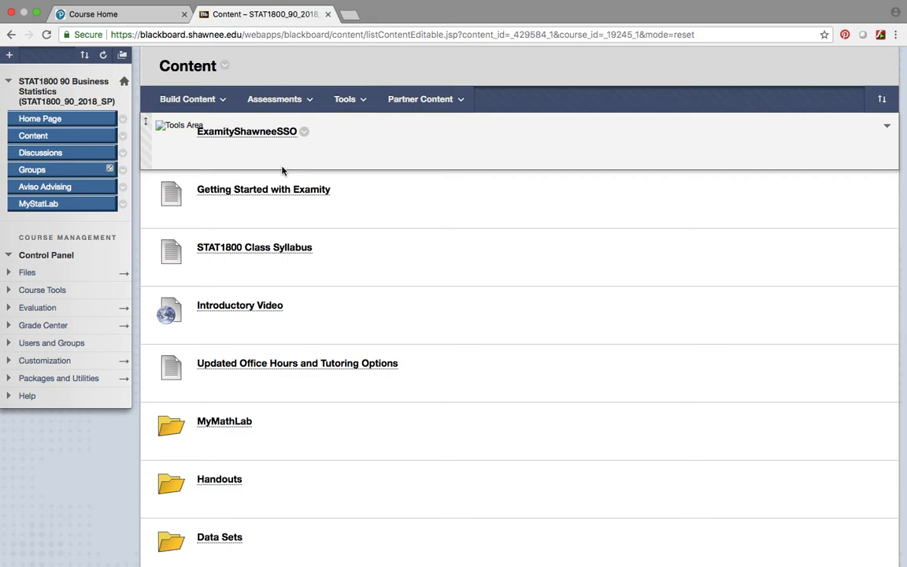
scroll(down, 3)
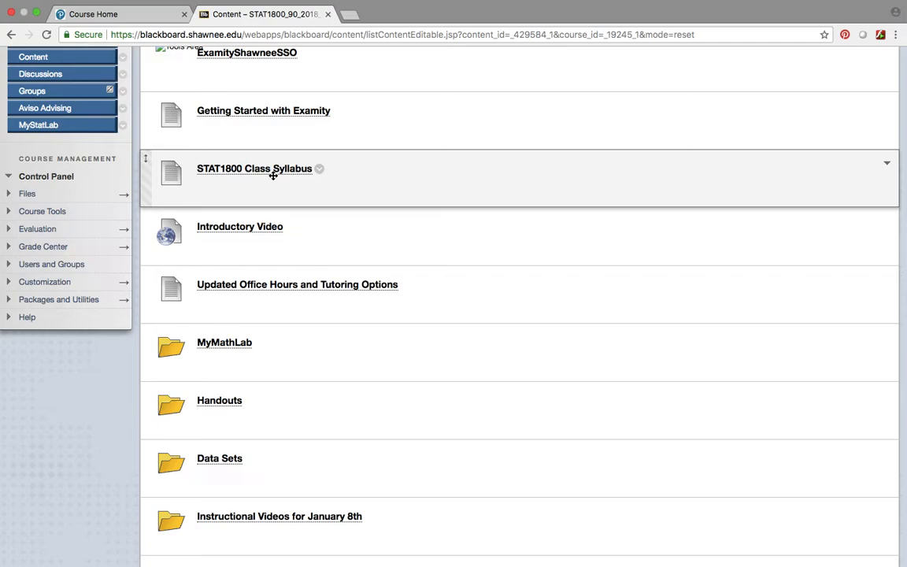
scroll(down, 3)
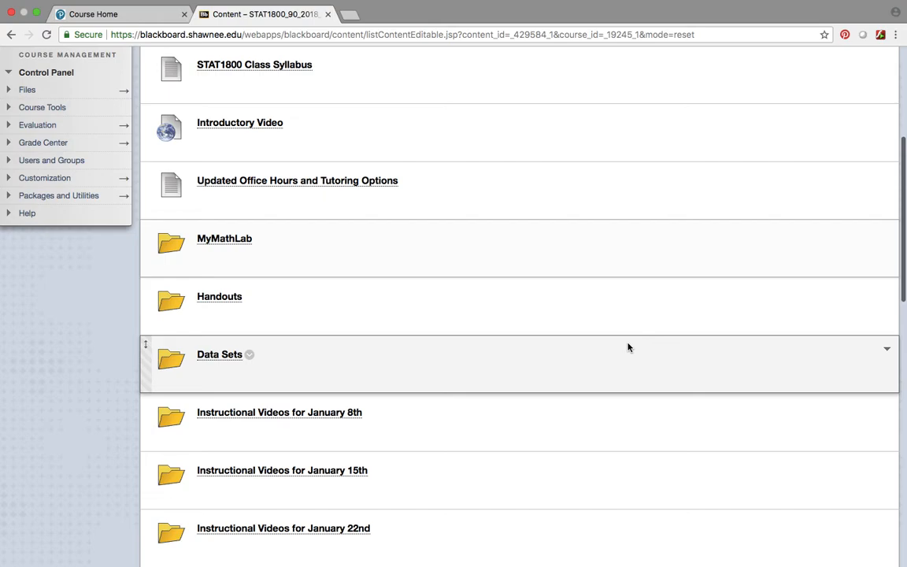
scroll(down, 3)
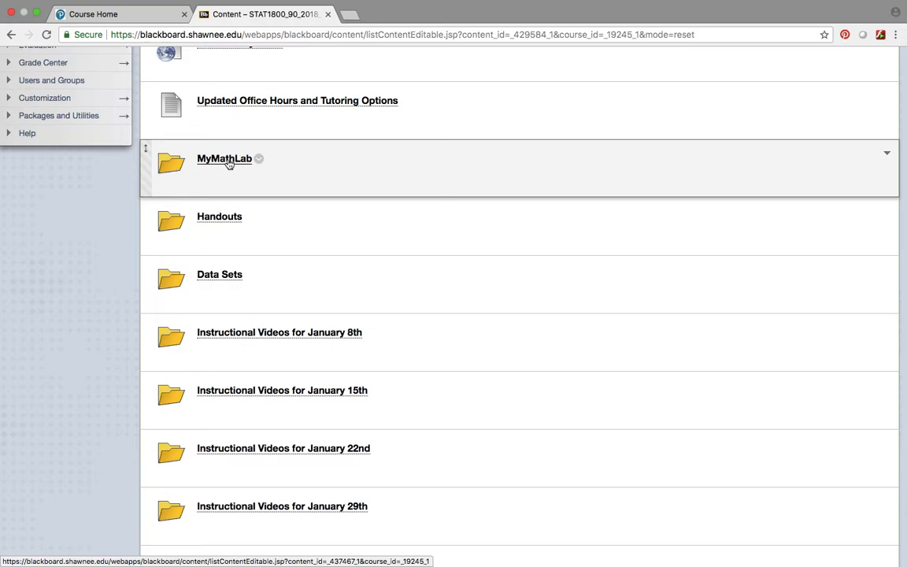
mouse_move(225, 217)
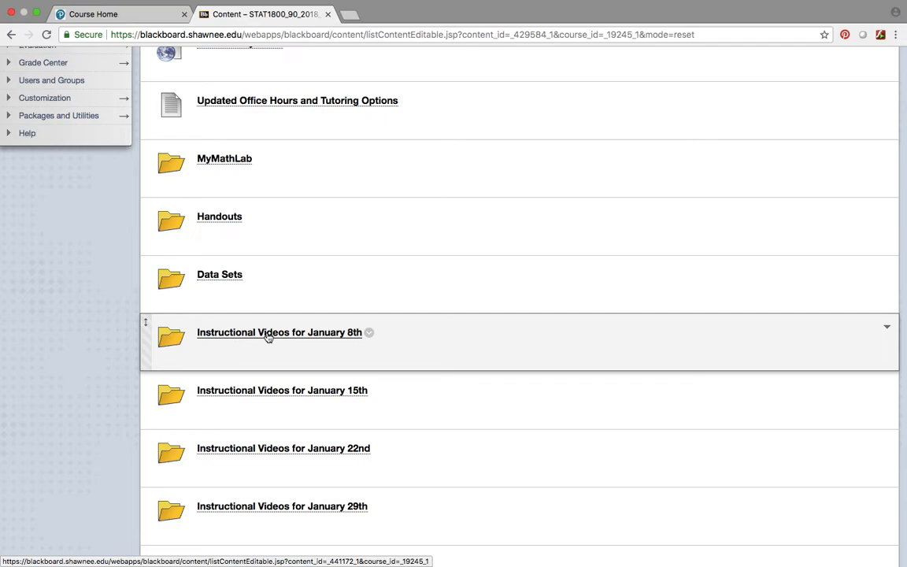
click(280, 331)
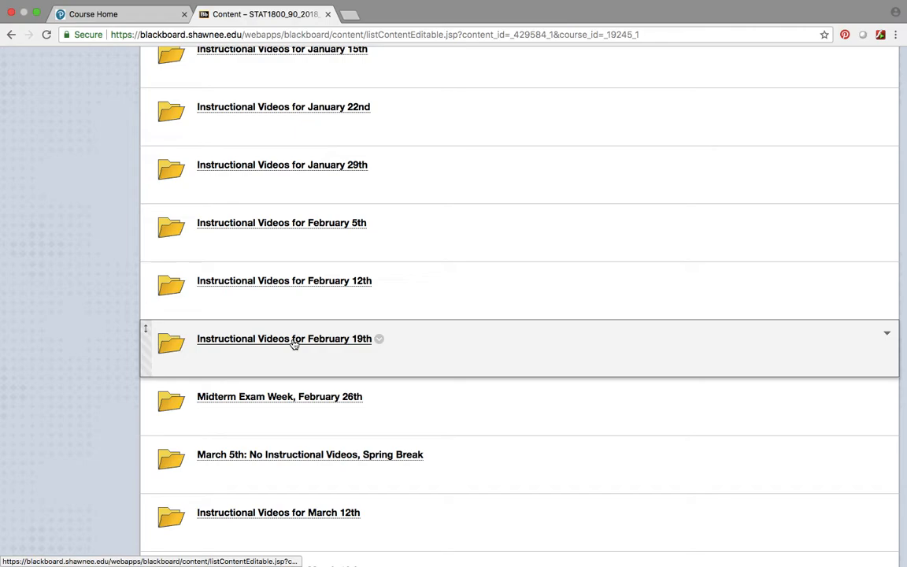
Open the 'Instructional Videos for March 26th' folder to list its five ANOVA videos.
click(284, 339)
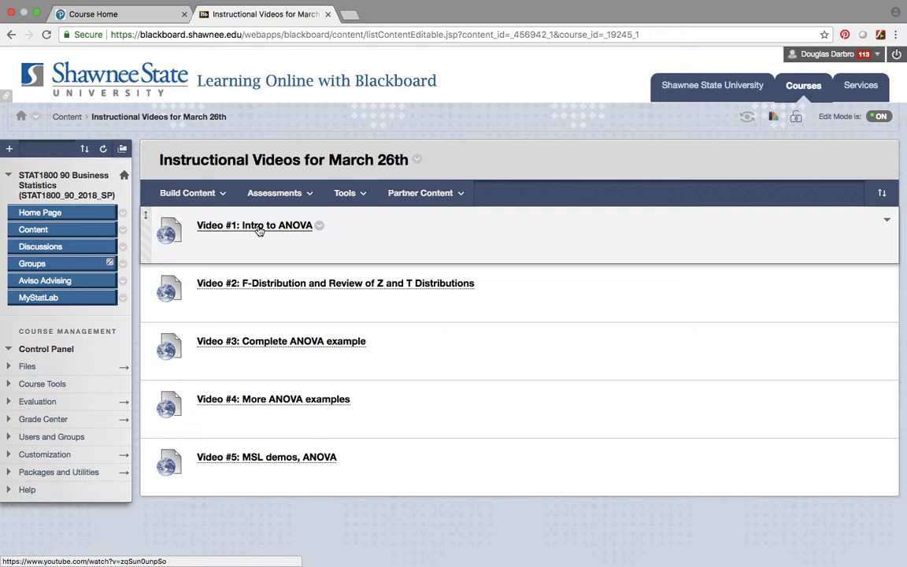
mouse_move(67, 117)
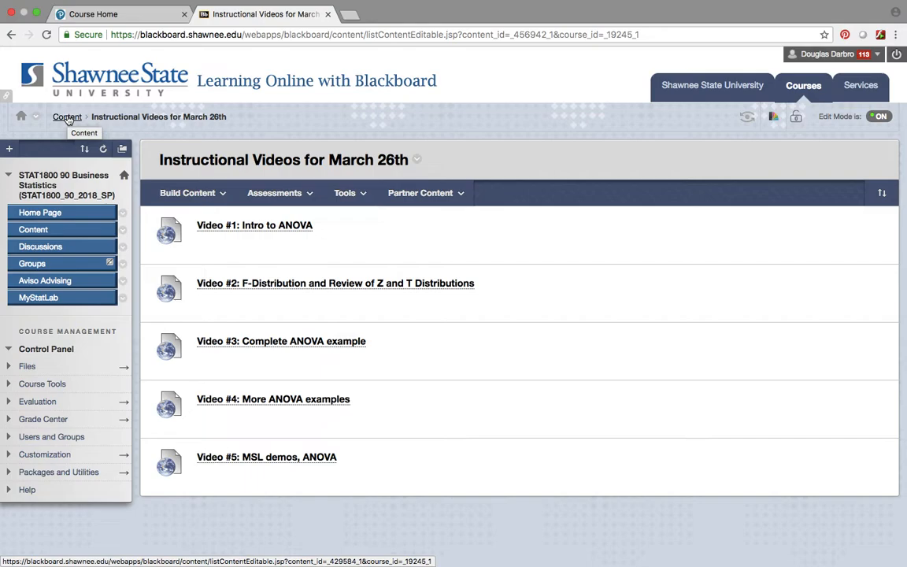
click(255, 225)
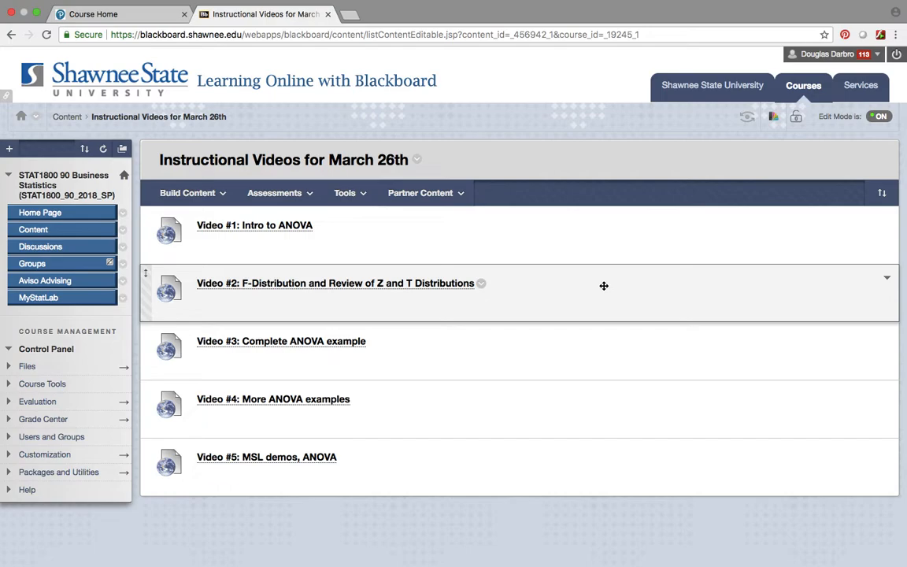
mouse_move(711, 85)
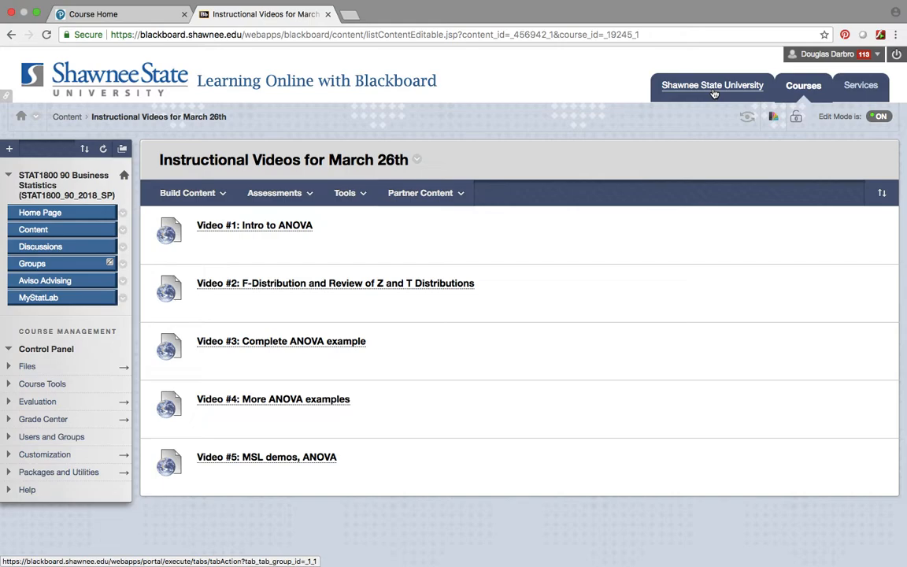
Scroll around page 5's MSL assignments table, ending on the final exam window and notes.
click(452, 13)
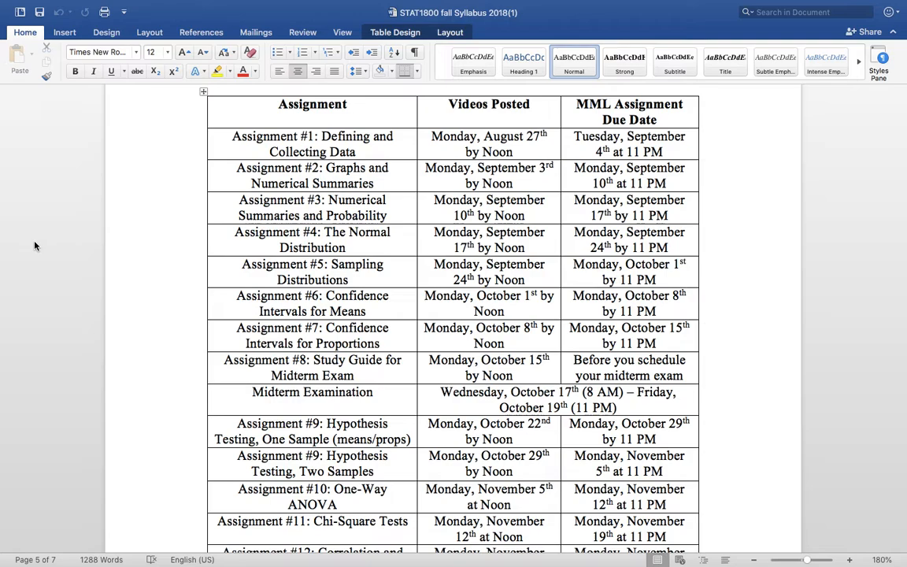
scroll(down, 3)
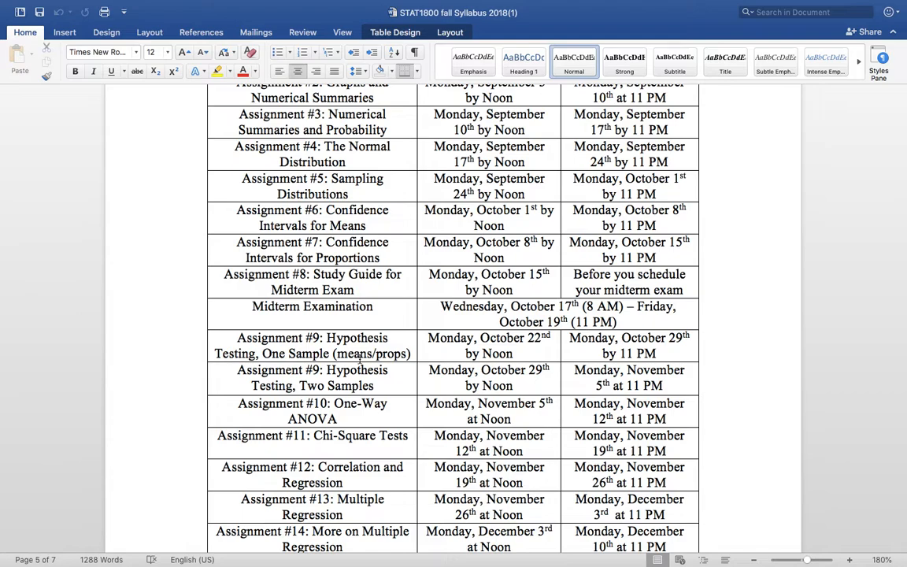
scroll(up, 3)
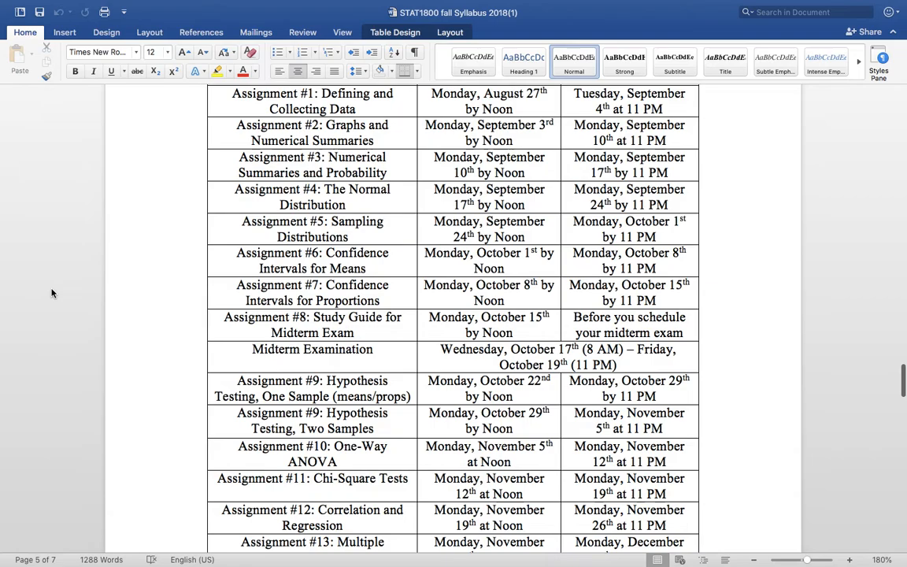
scroll(up, 3)
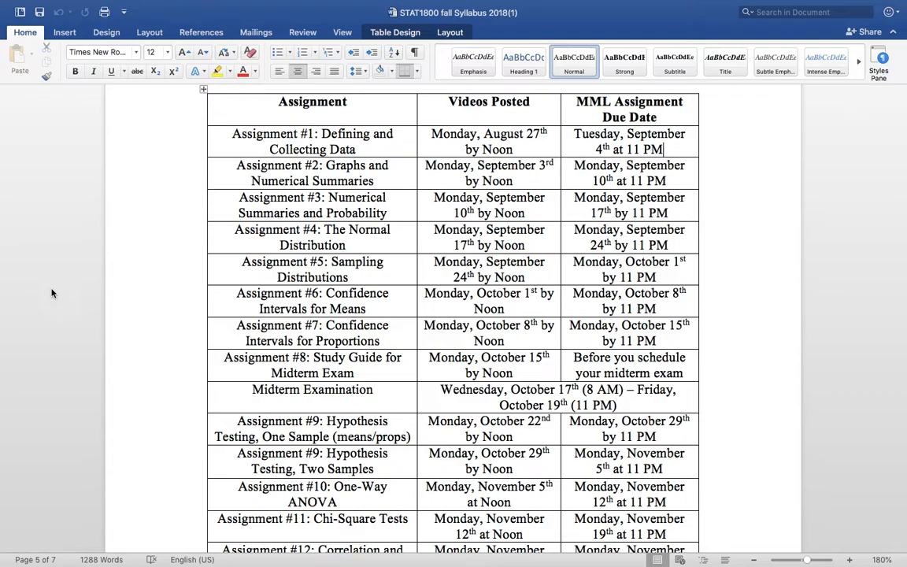
scroll(down, 3)
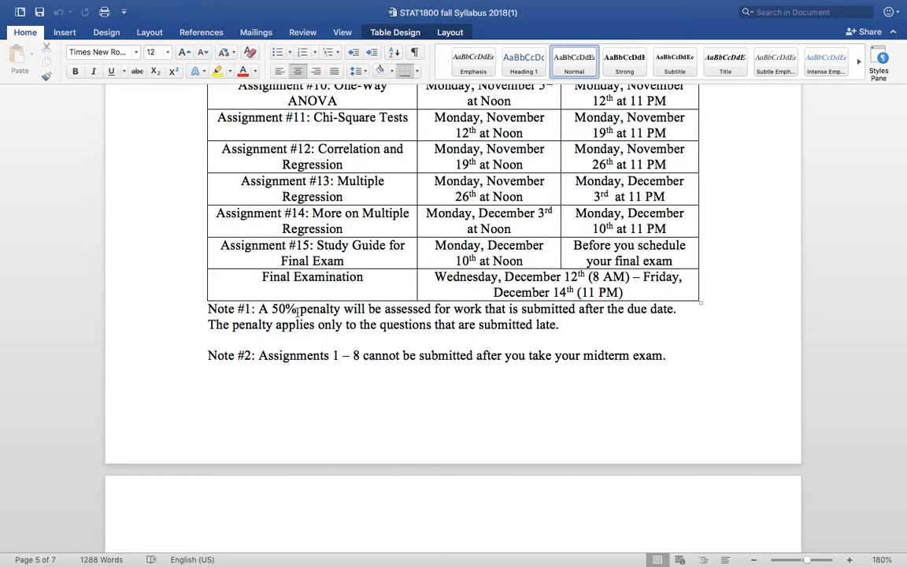
Select the Assignment #1 due date, then scroll down to Note #1 and Note #2.
scroll(up, 3)
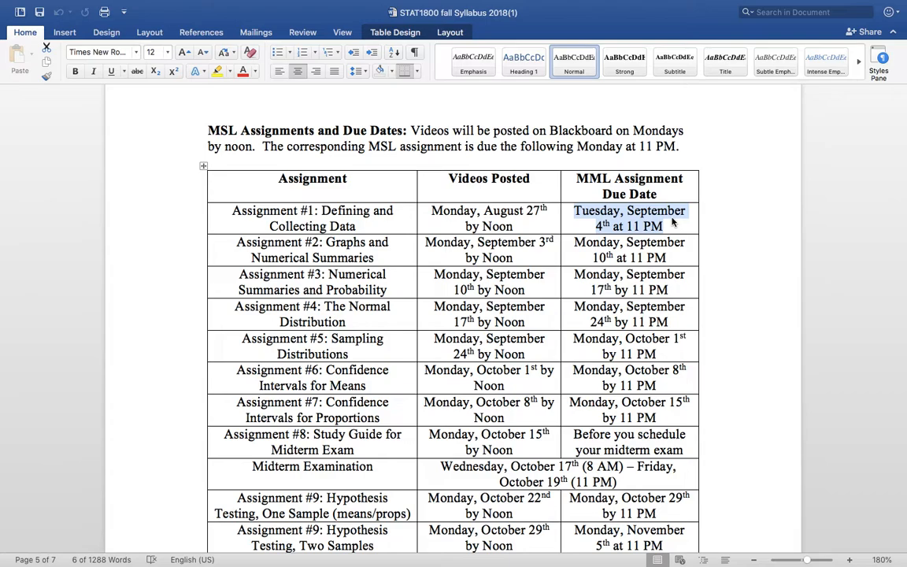
click(684, 223)
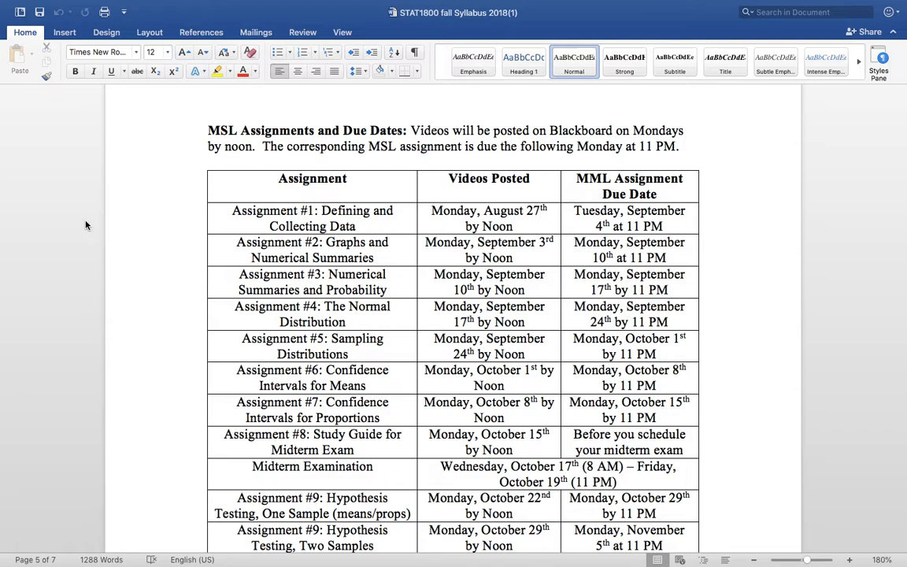
scroll(down, 3)
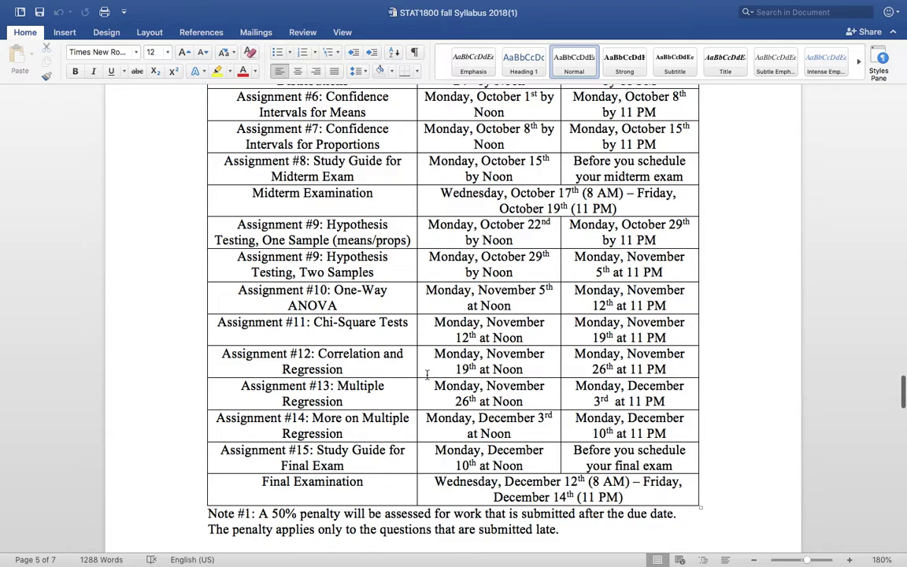
scroll(down, 3)
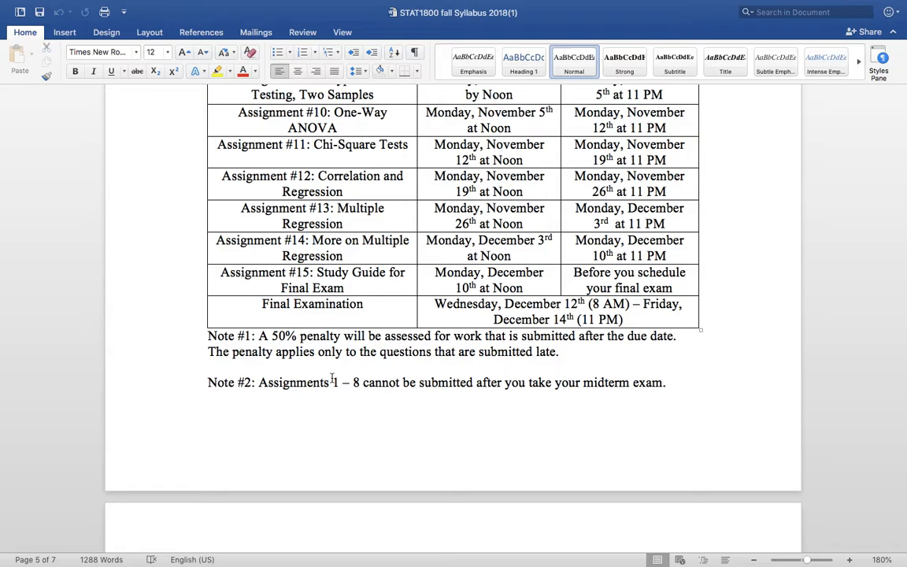
Scroll past the late-penalty notes to page 6's Supplemental Instructor and final-grade breakdown.
scroll(up, 3)
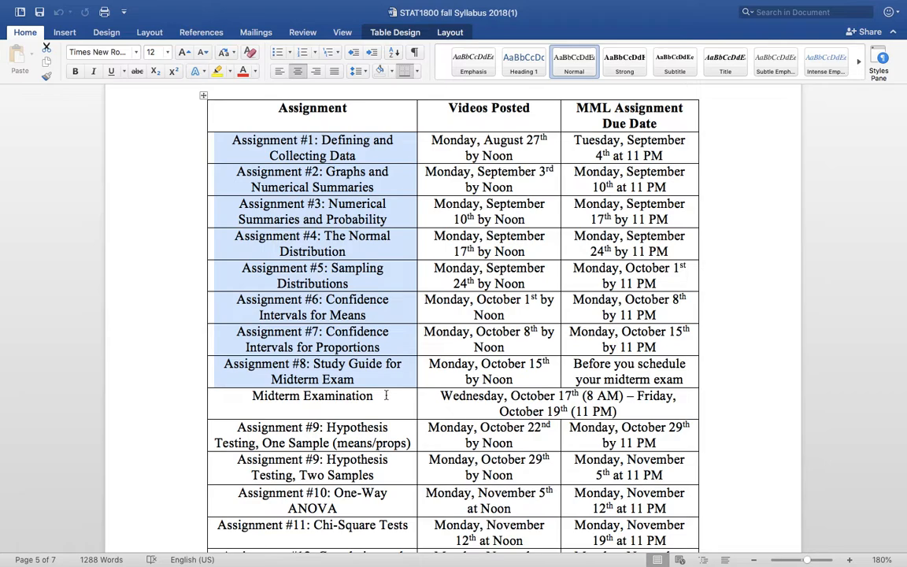
scroll(down, 3)
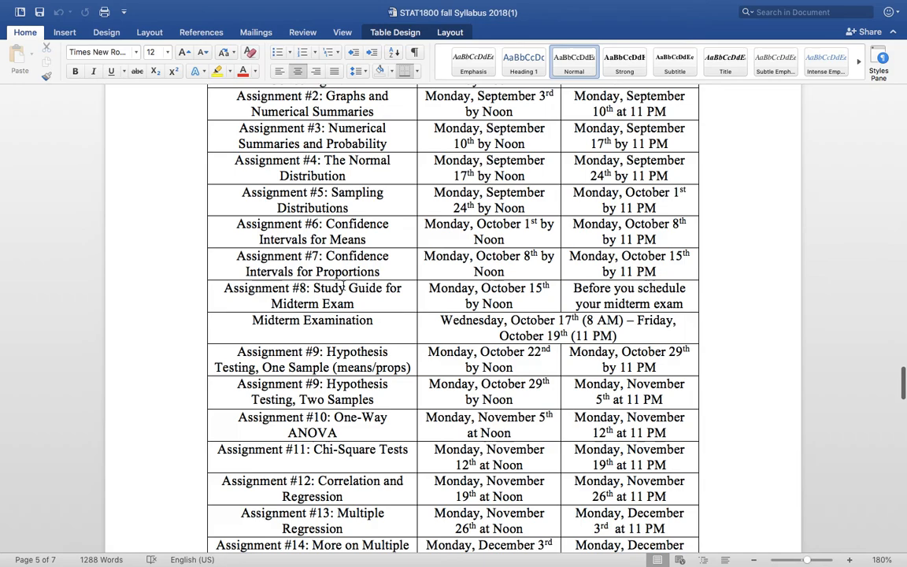
scroll(down, 3)
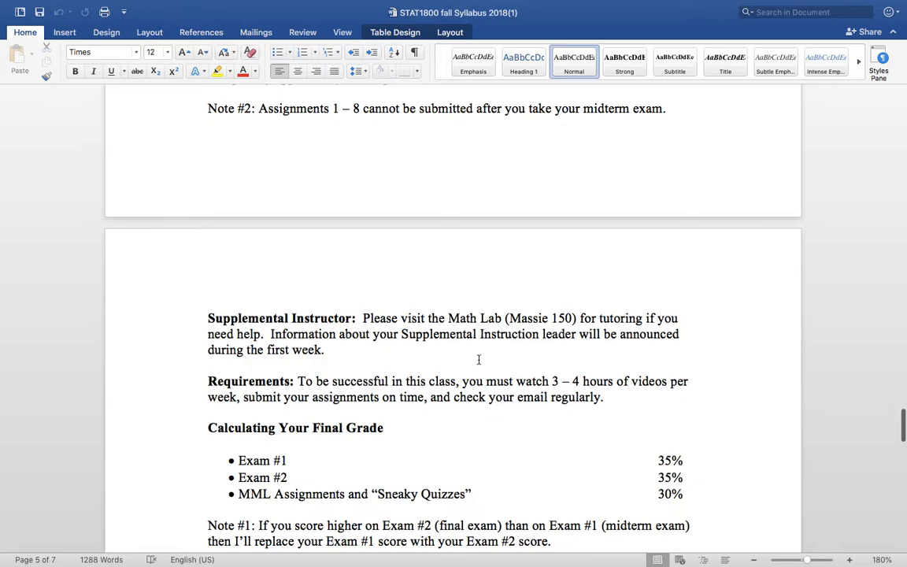
Scroll down to show Note #2 on ProctorU proctoring and the Grading Scale start.
scroll(down, 3)
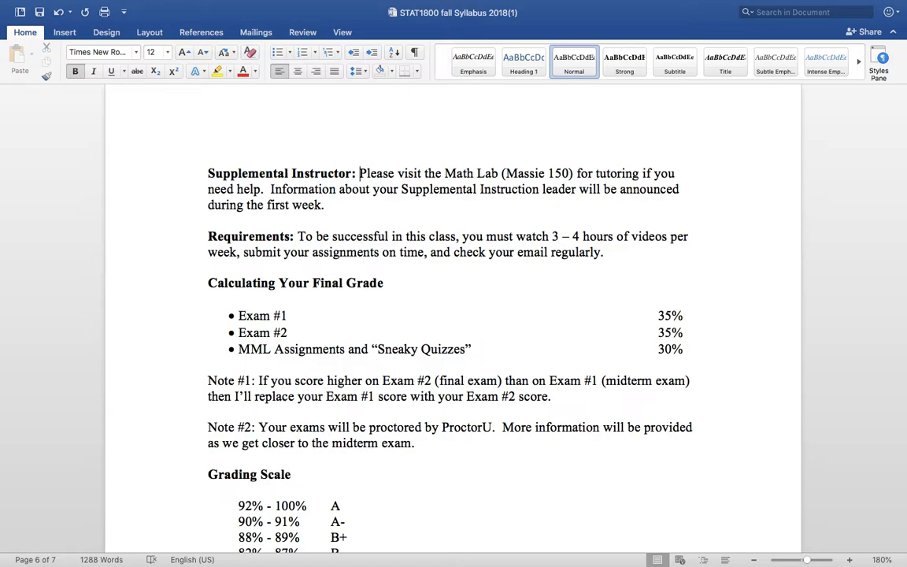
mouse_move(102, 229)
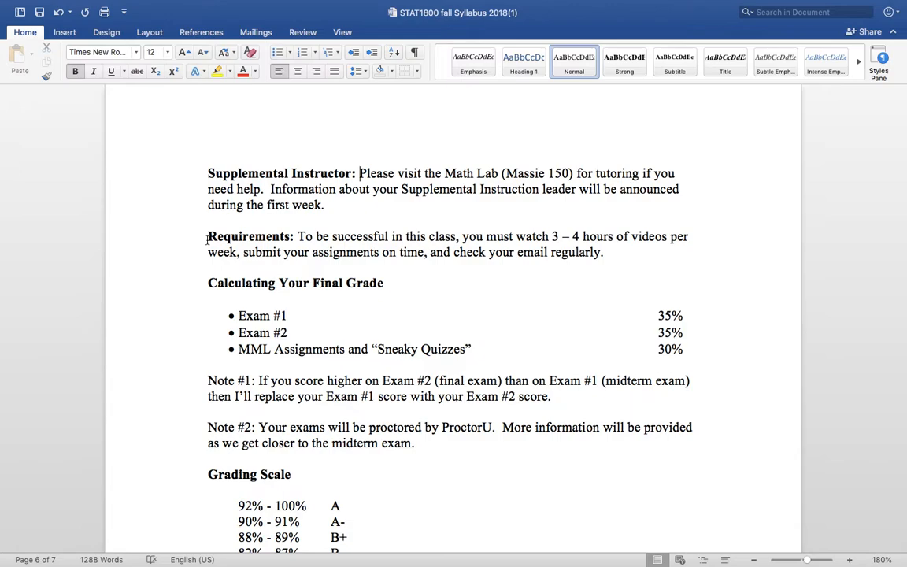
scroll(down, 3)
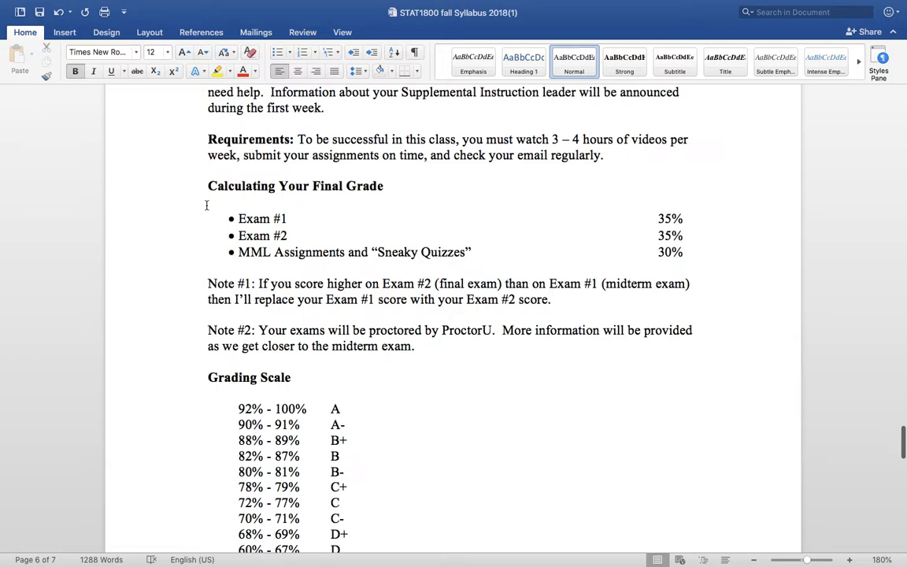
mouse_move(53, 234)
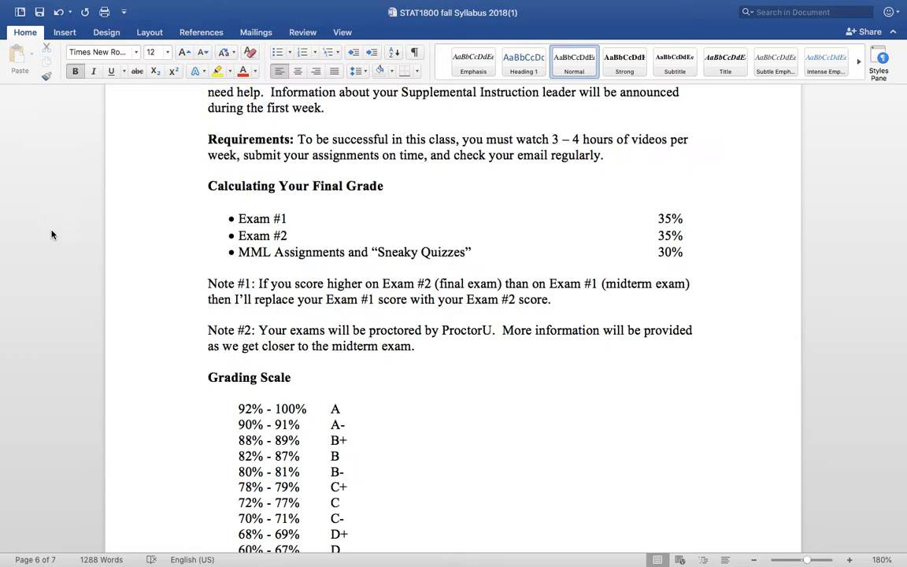
scroll(down, 3)
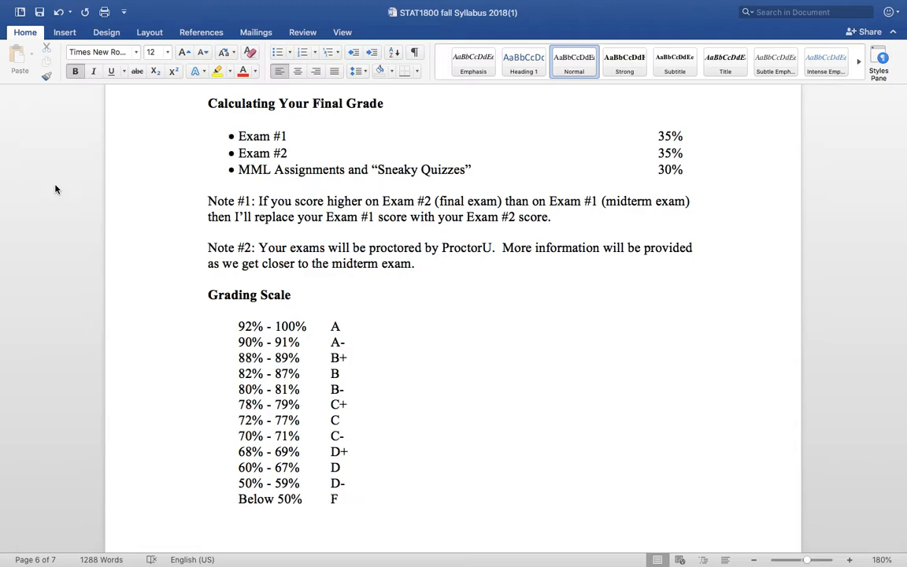
mouse_move(8, 229)
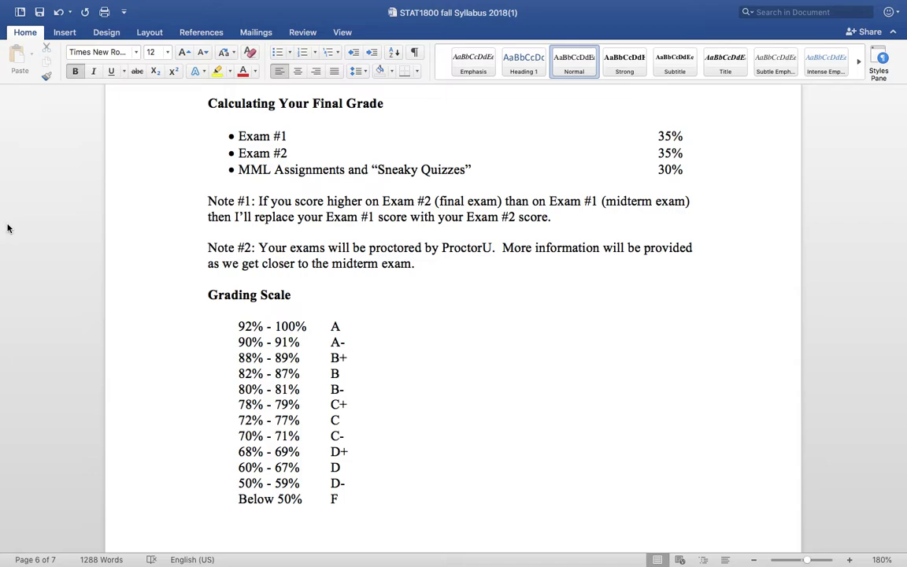
scroll(down, 3)
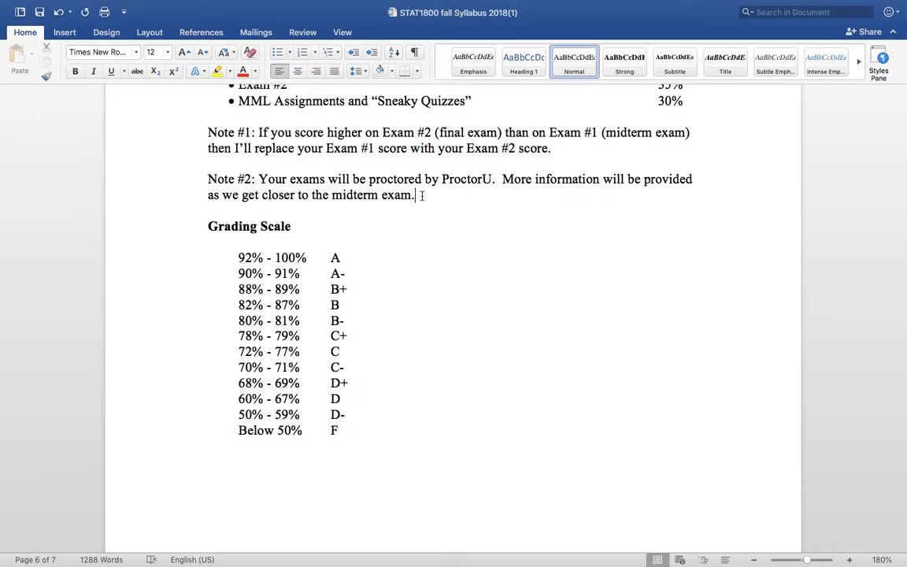
Scroll down to page 7's Sneaky Quiz #0 and #1 email instructions due September 4th.
scroll(down, 3)
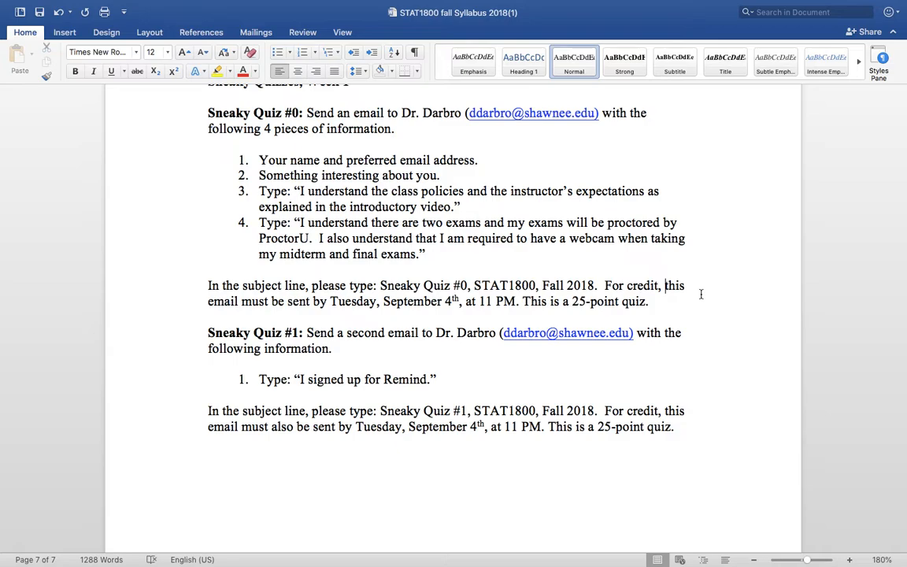
Show page 7 from the Sneaky Quizzes, Week 1 heading through the document's end.
scroll(down, 3)
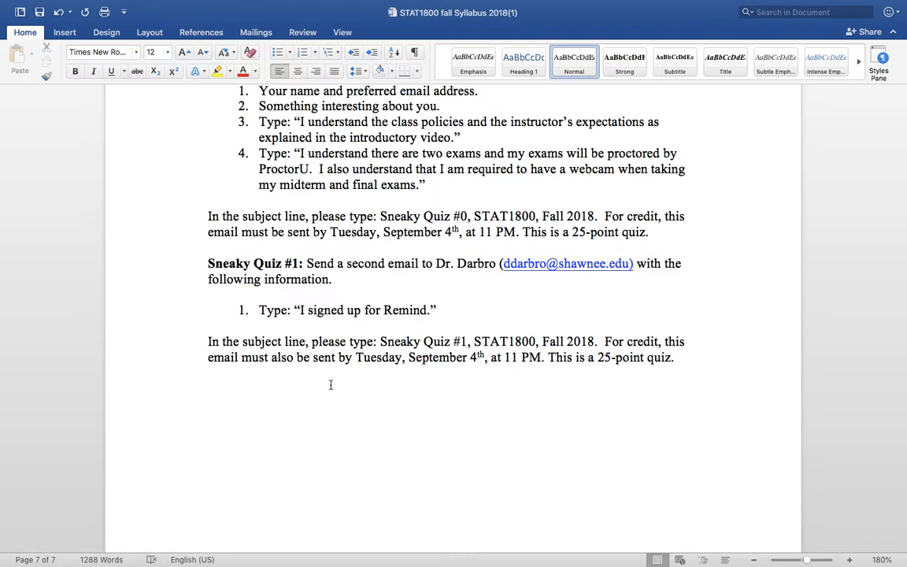
click(664, 217)
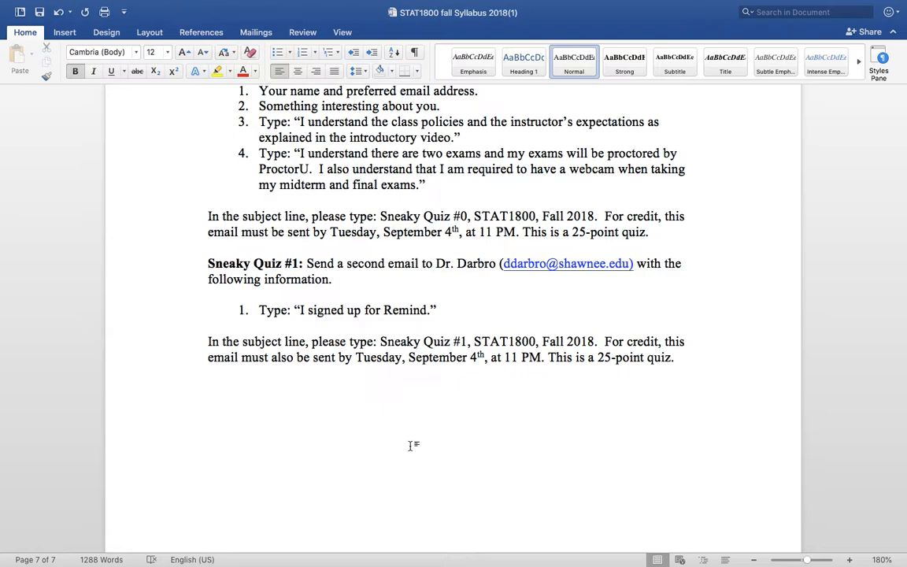
scroll(up, 3)
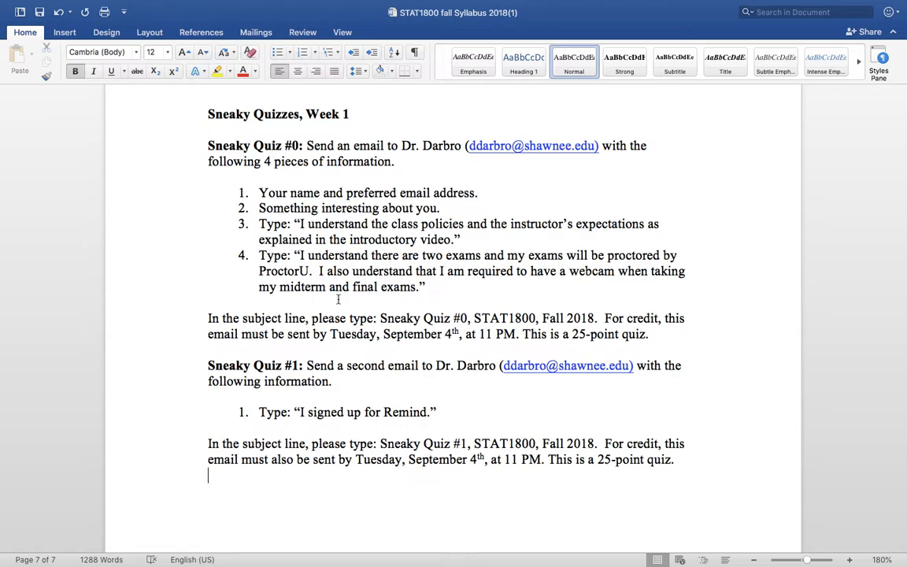
scroll(down, 3)
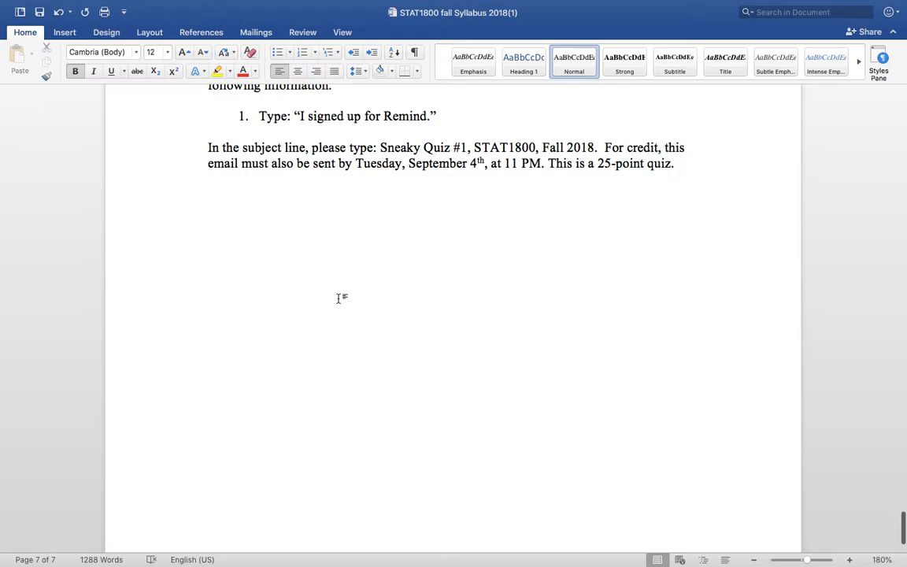
scroll(up, 3)
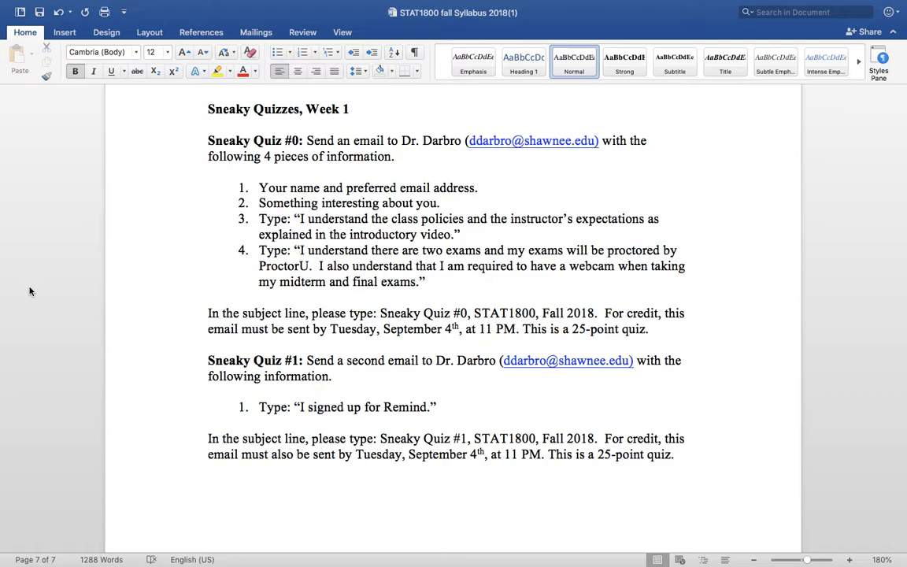
click(209, 471)
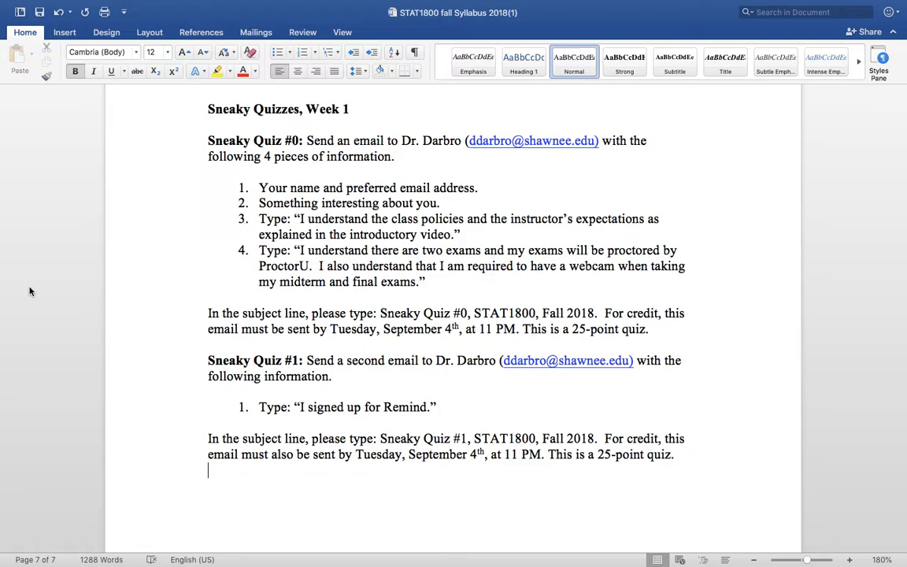
scroll(up, 3)
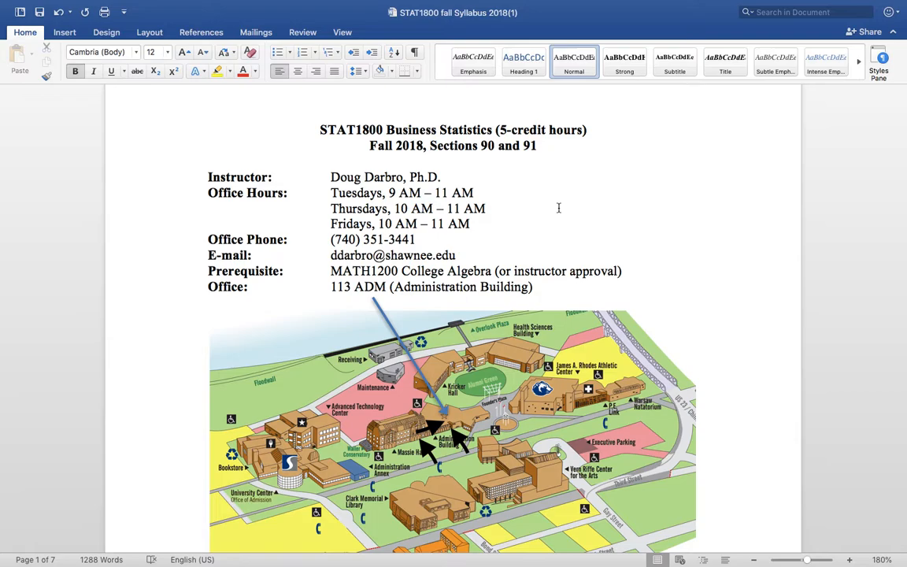
scroll(down, 3)
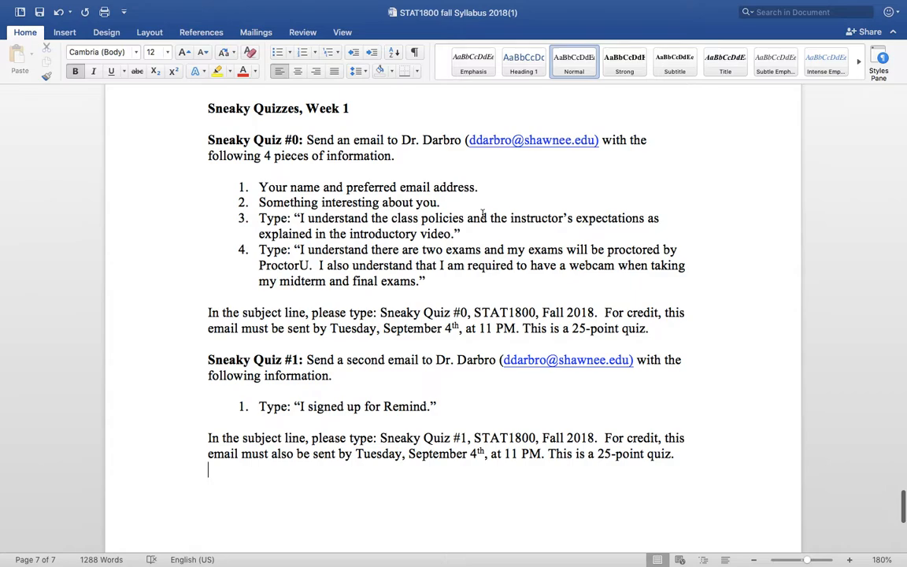